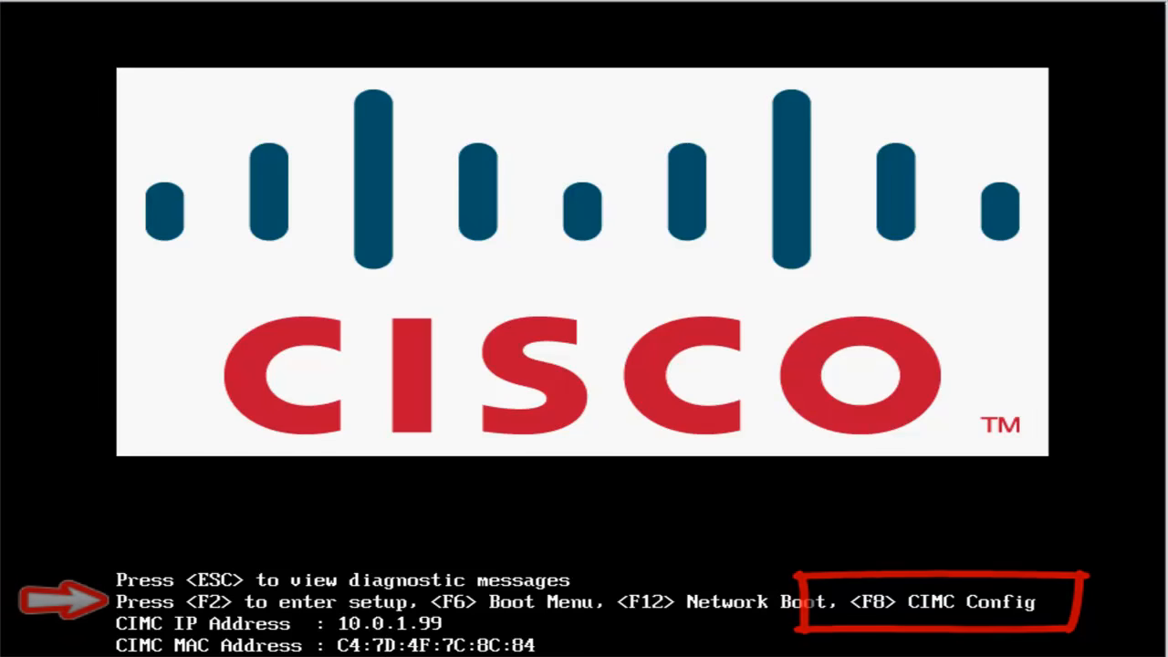
# Press F8 at the Cisco boot screen to enter the CIMC Config Utility
pyautogui.press('F8')
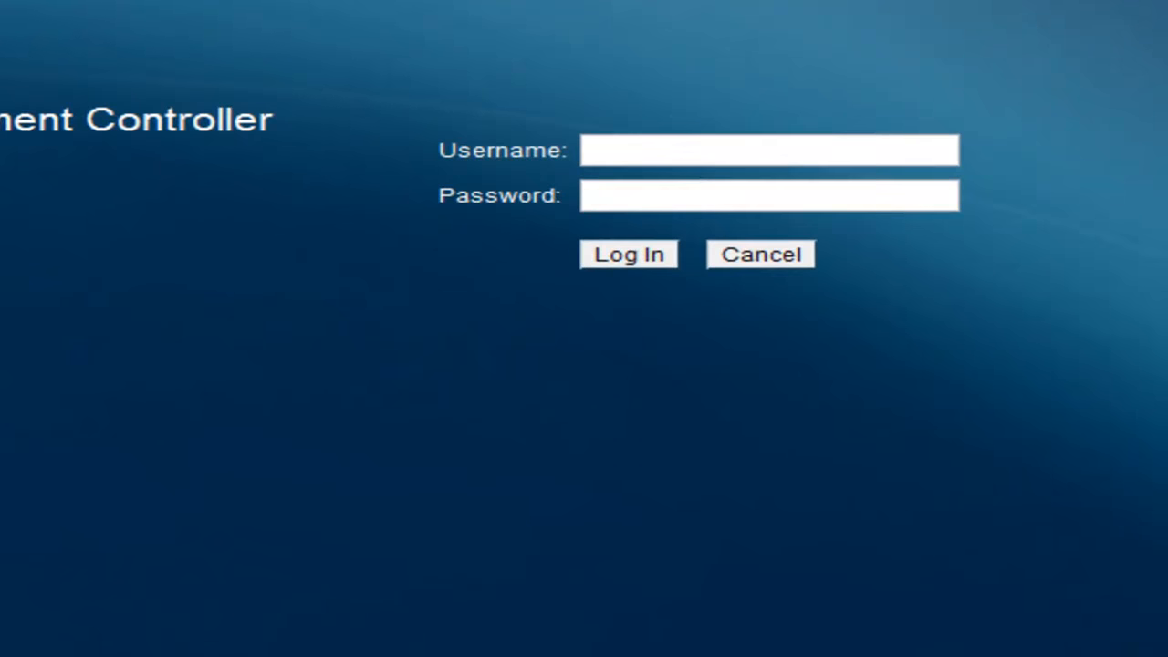
# Start entering the username and password on the CIMC login page
pyautogui.click(627, 255)
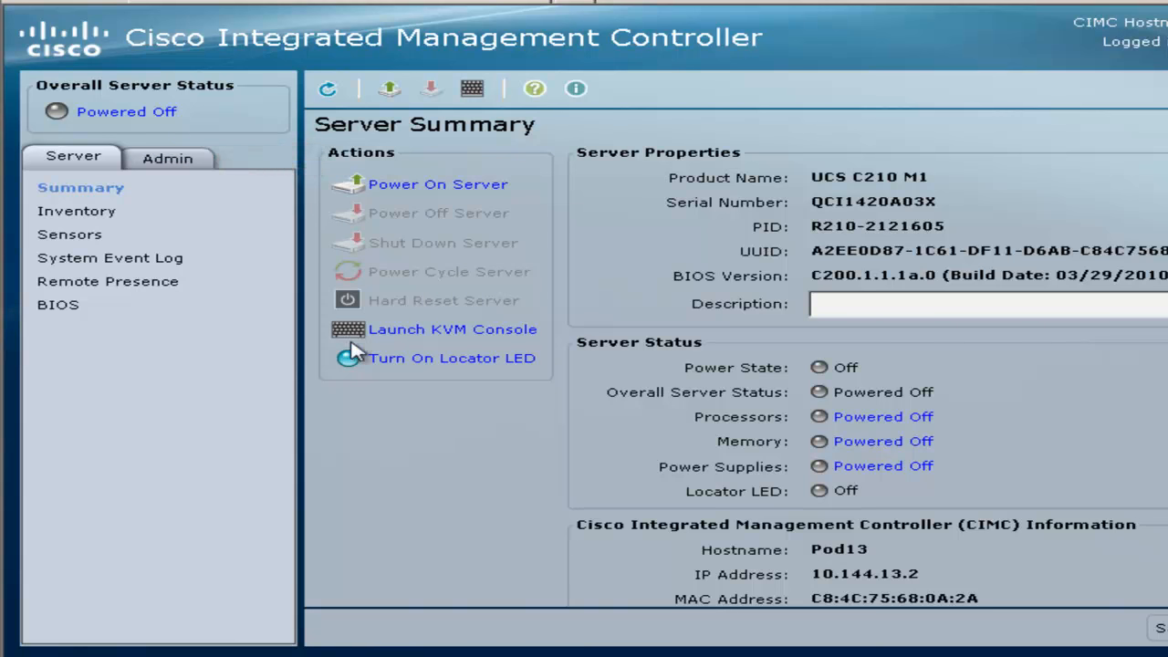
# Launch the KVM console and power on the server, confirming with OK
pyautogui.click(452, 329)
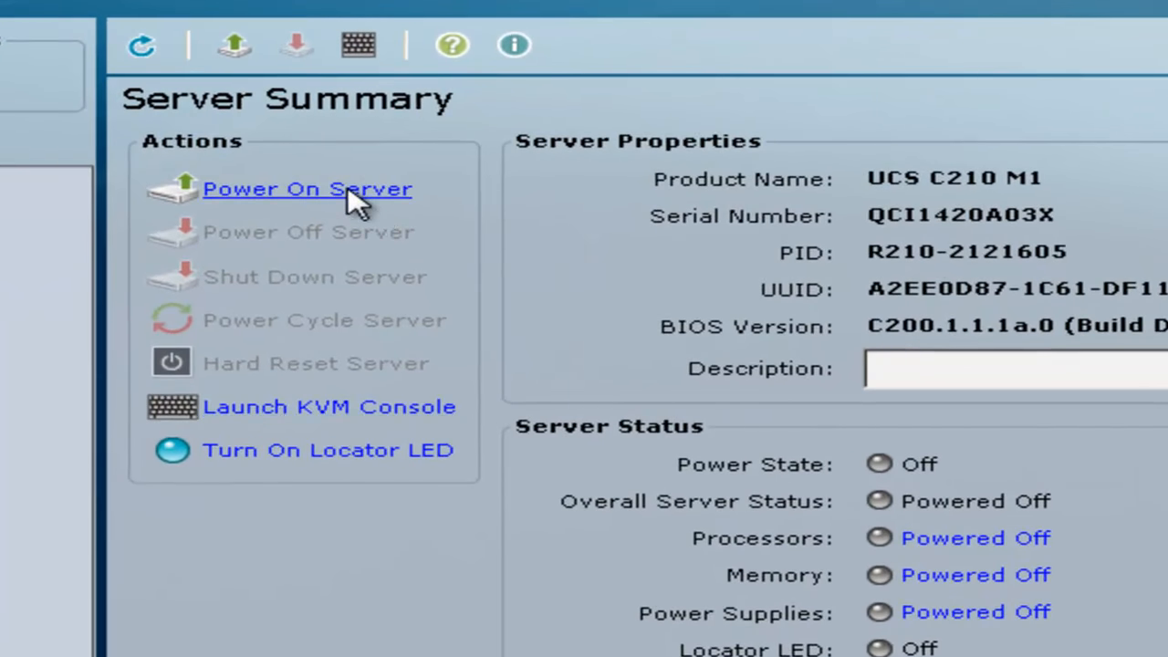
pyautogui.click(308, 188)
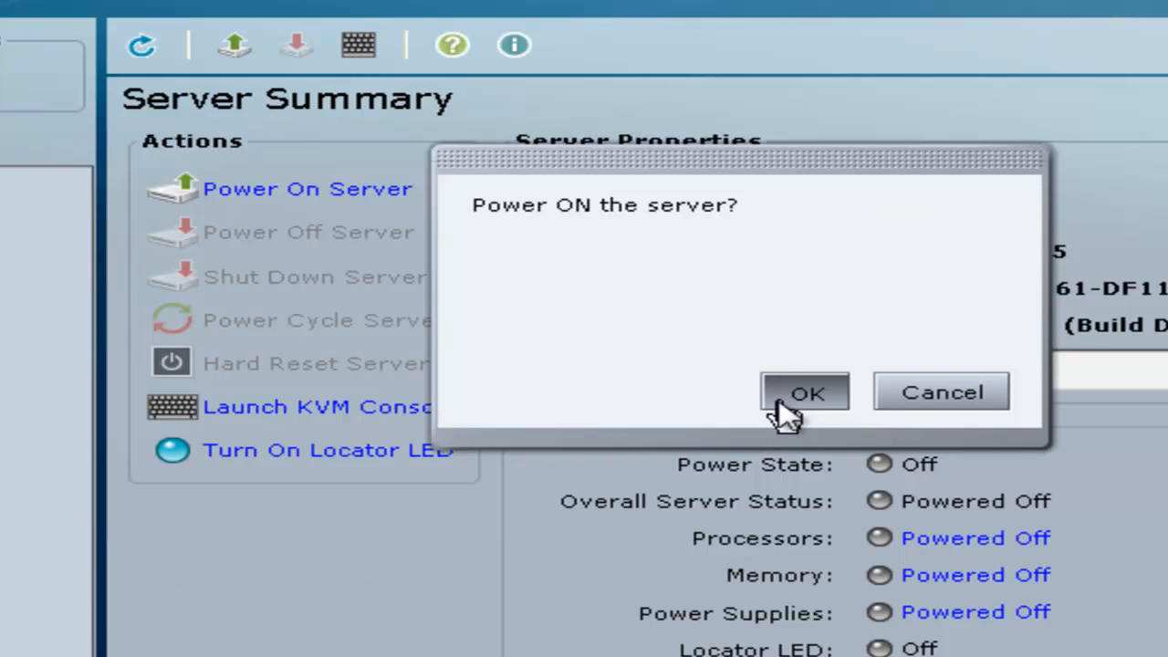
pyautogui.click(804, 392)
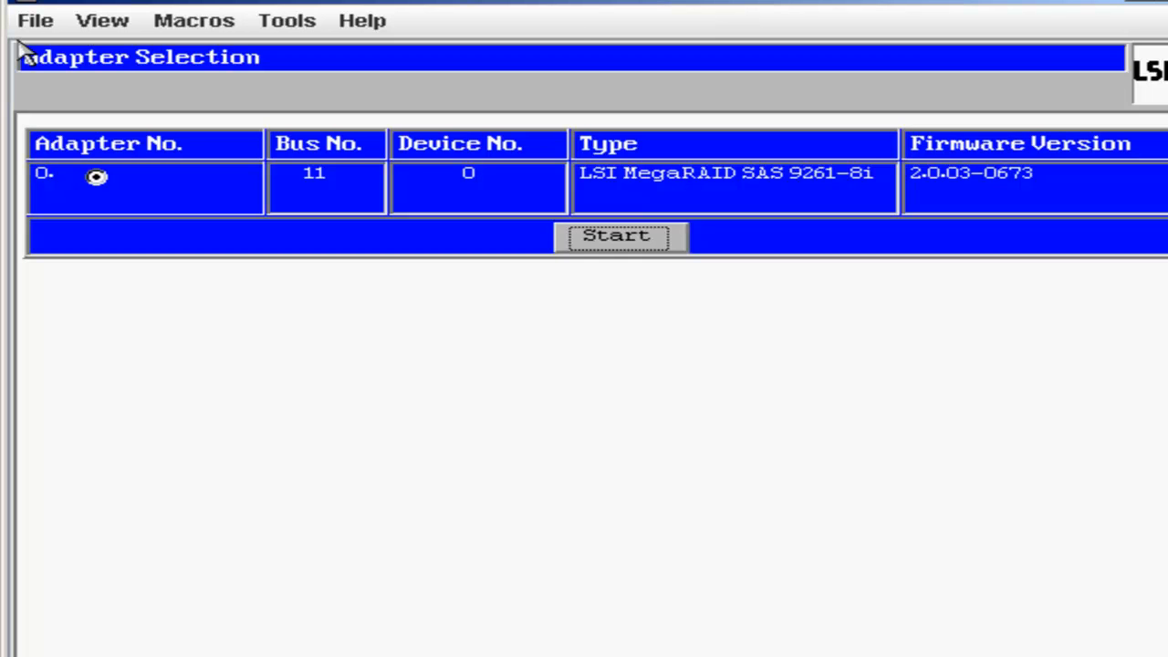
pyautogui.moveTo(776, 308)
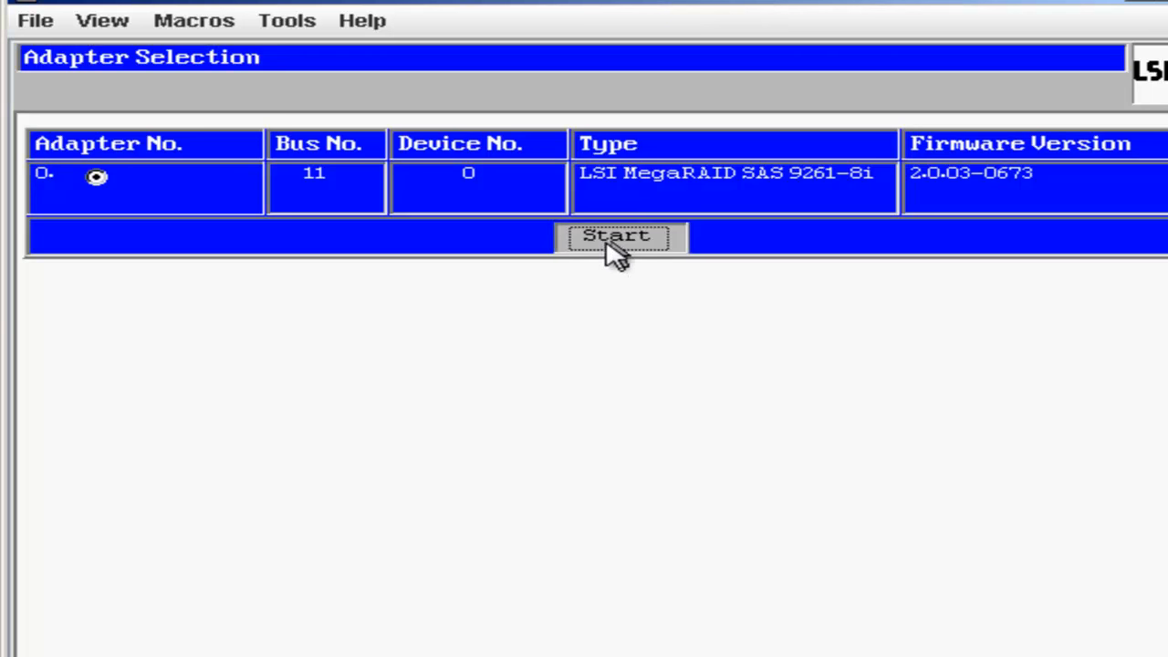
# Start WebBIOS on adapter 0, the SAS 9261-8i, to reach the Physical View
pyautogui.click(617, 237)
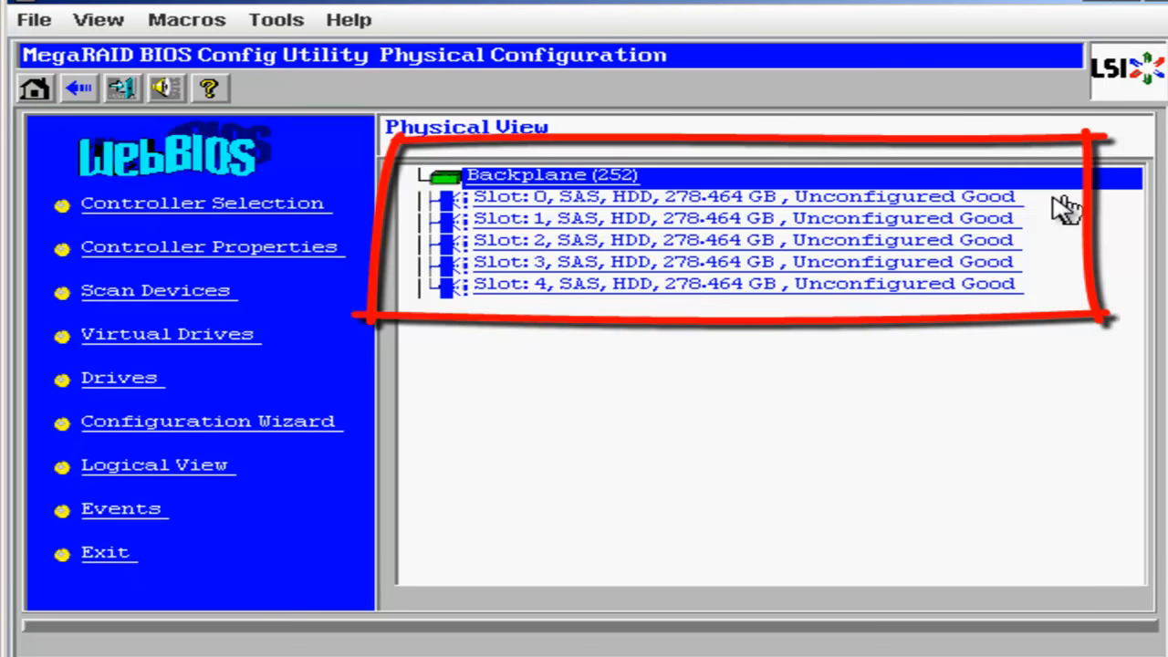
pyautogui.moveTo(1054, 279)
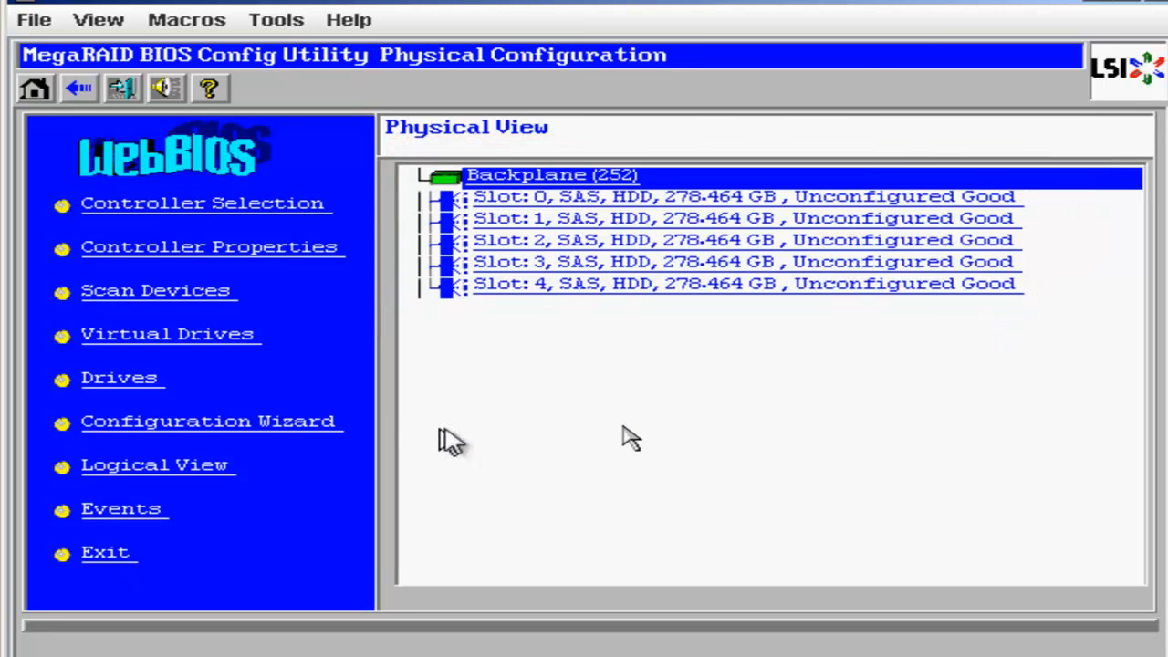
pyautogui.moveTo(310, 433)
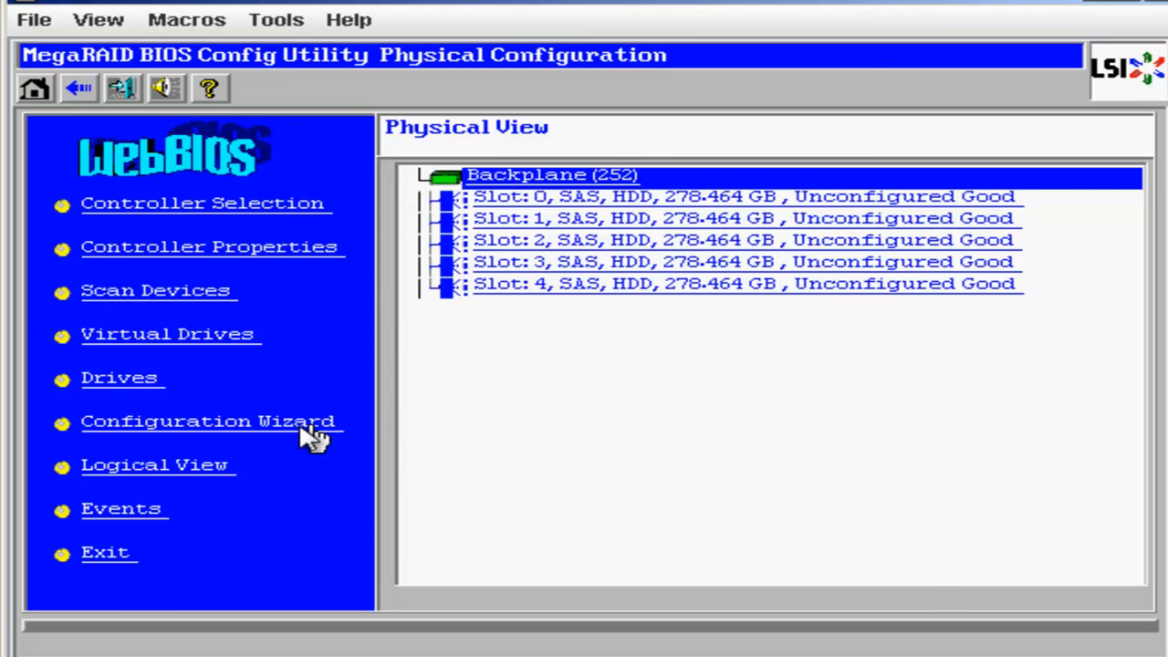
# Open the Configuration Wizard, choose New Configuration and continue to the Confirm Page
pyautogui.click(208, 421)
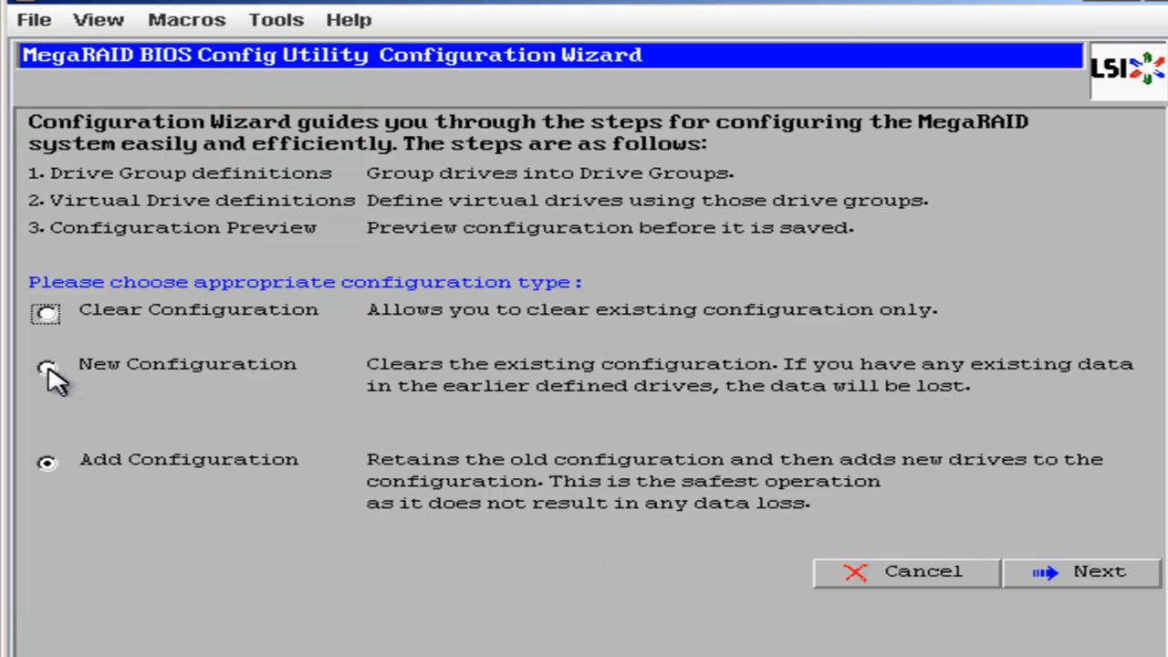
pyautogui.click(47, 363)
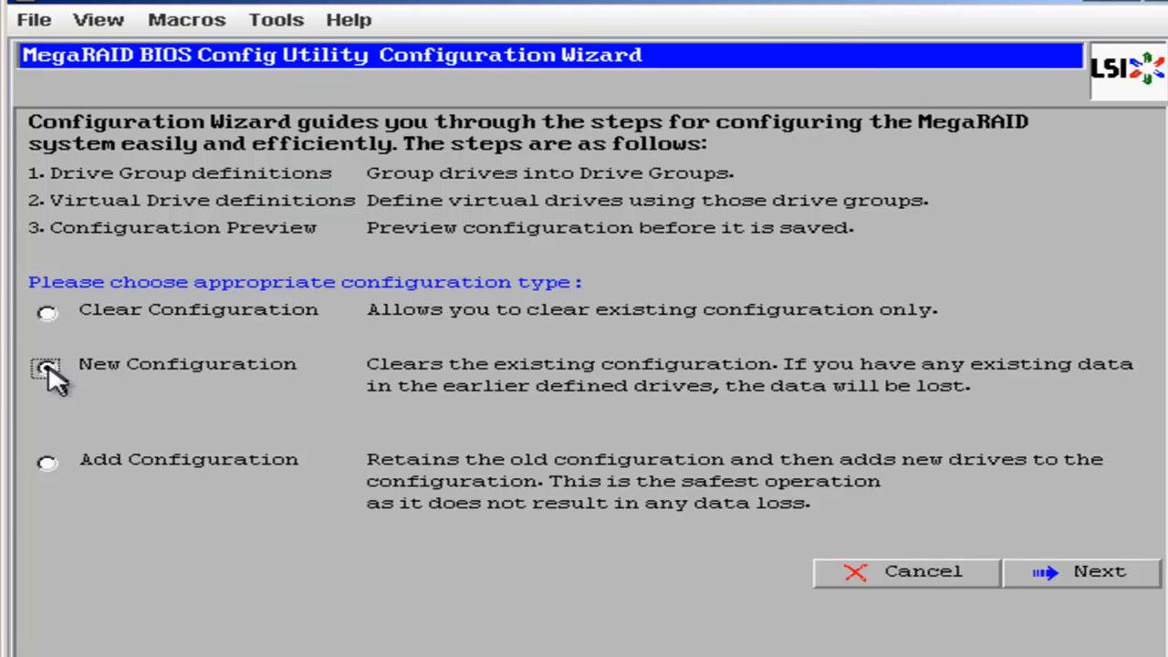
pyautogui.click(46, 367)
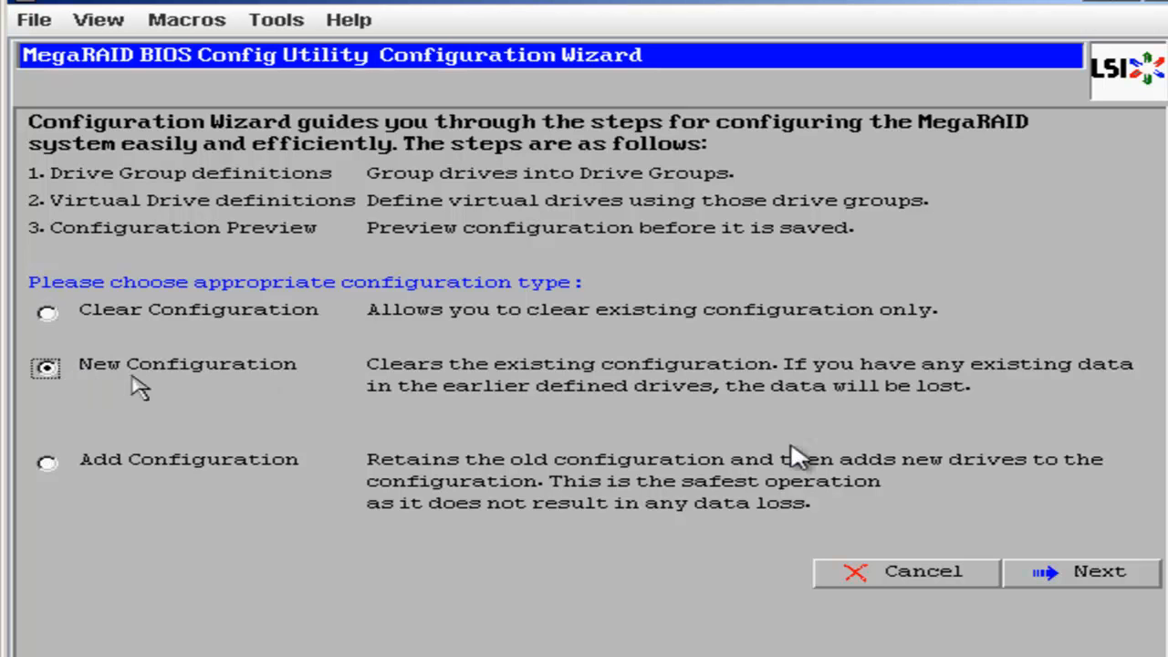
pyautogui.click(1082, 571)
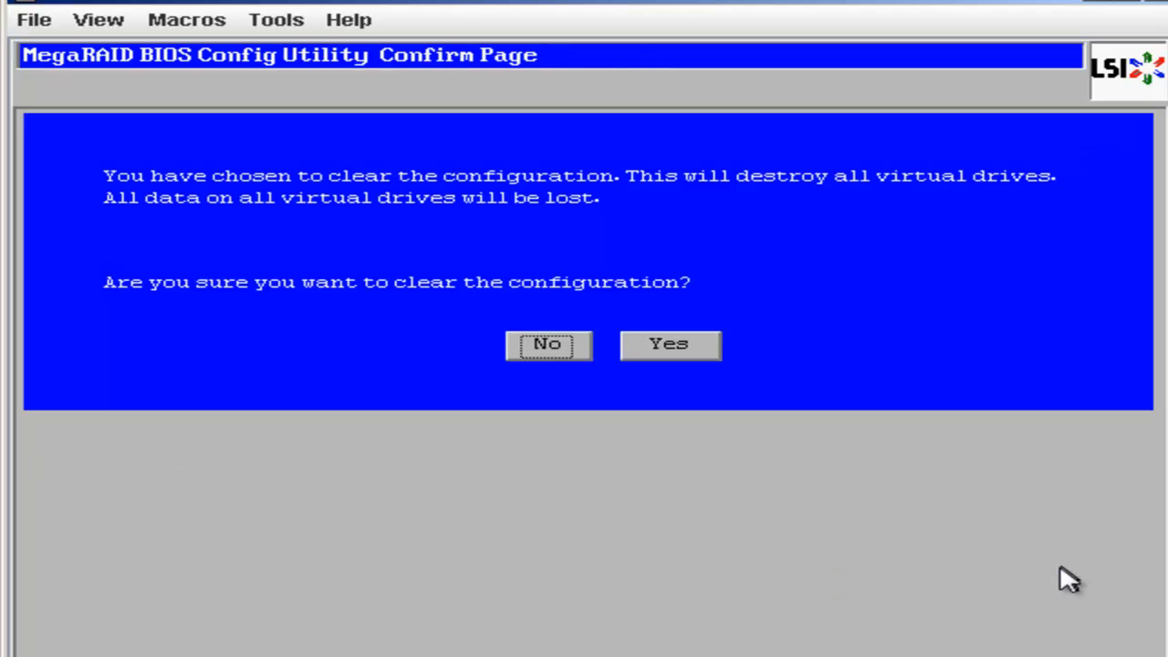
pyautogui.moveTo(908, 420)
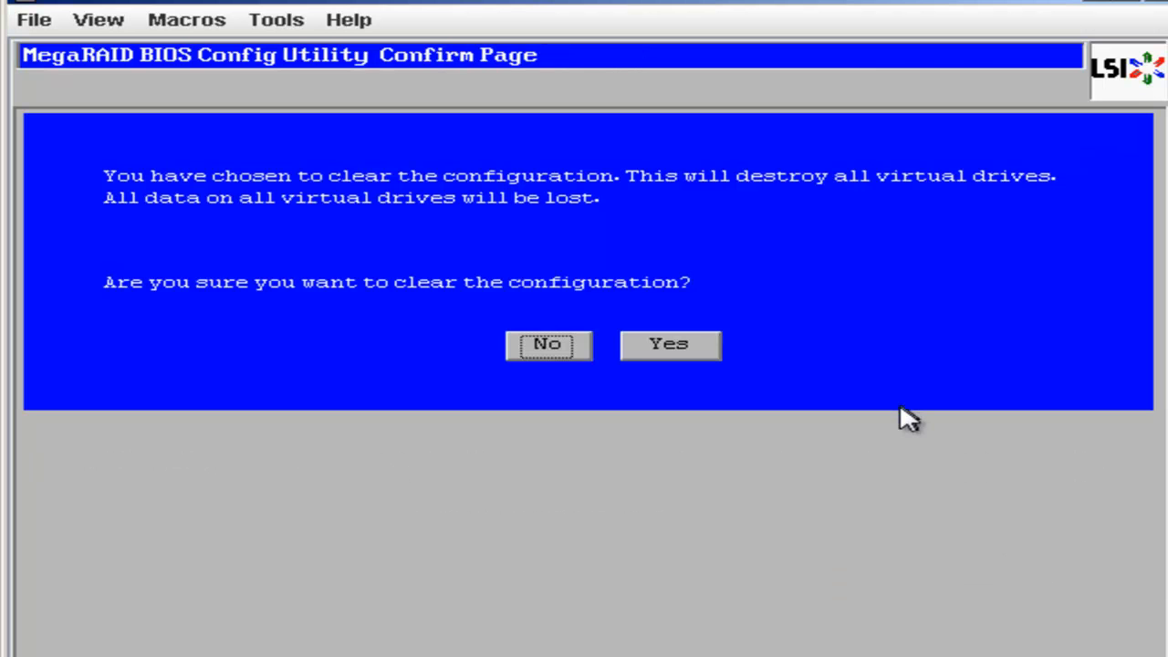
pyautogui.moveTo(848, 409)
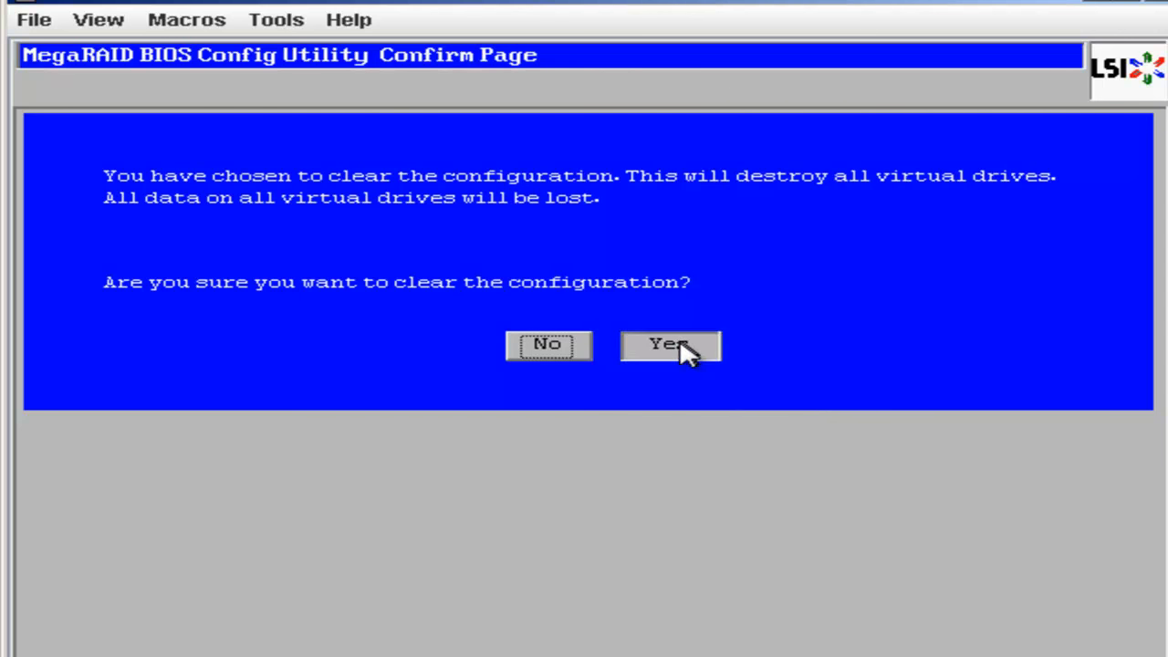
# Confirm clearing the old configuration, try adding the slot 0 drive manually, then go back
pyautogui.click(669, 345)
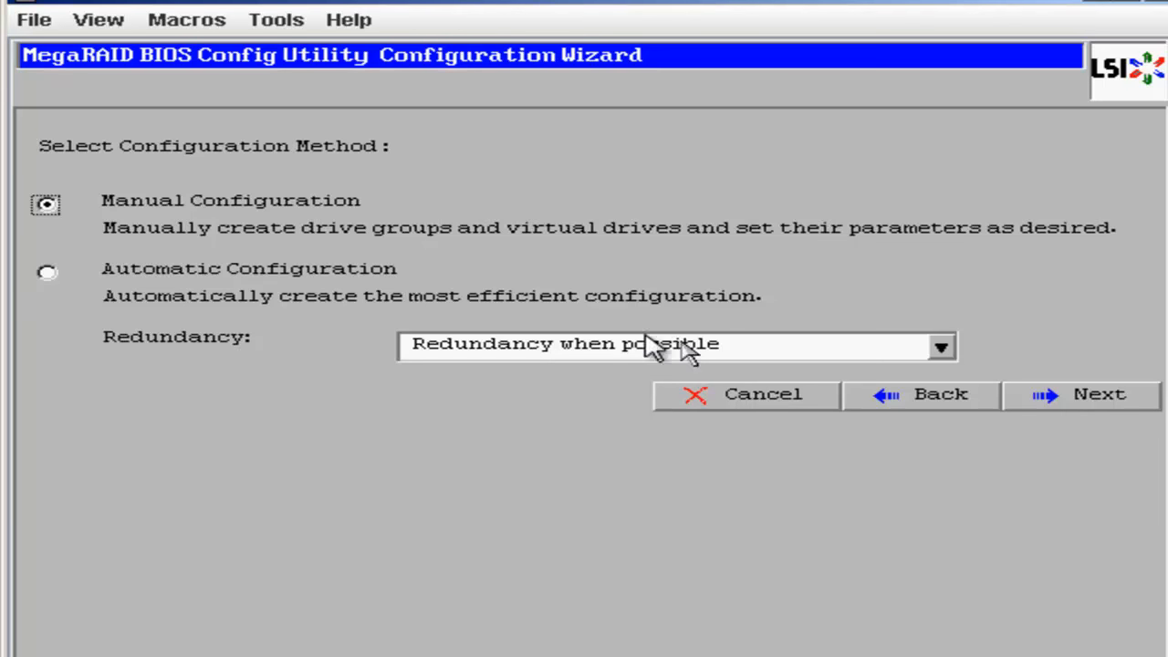
pyautogui.moveTo(169, 228)
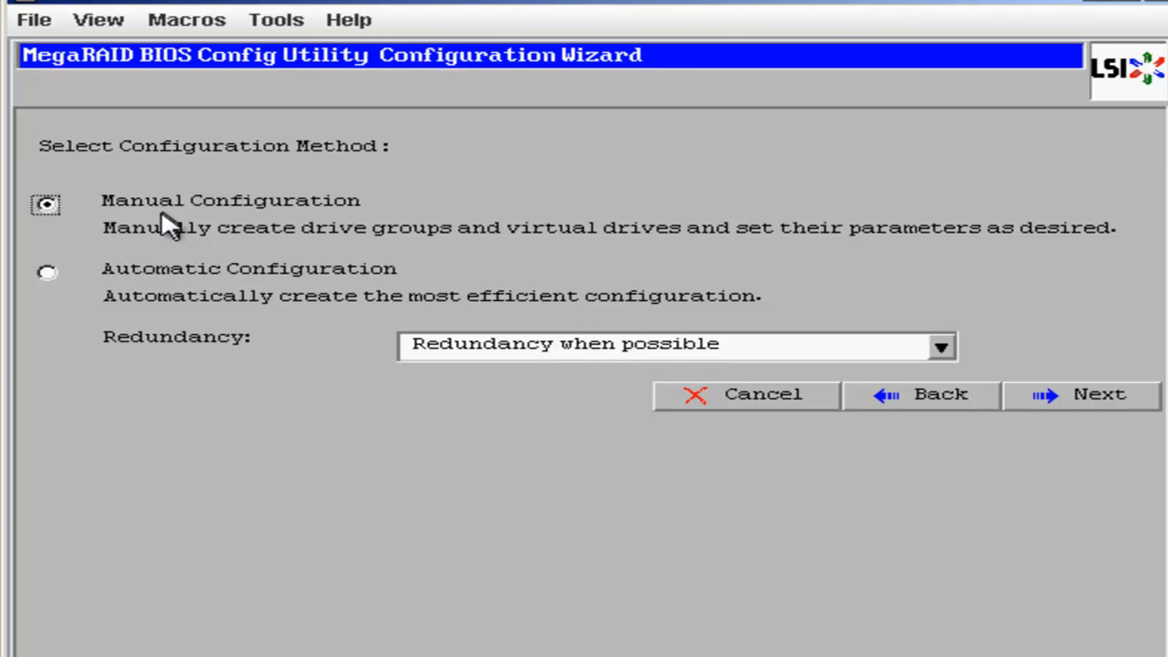
pyautogui.moveTo(392, 224)
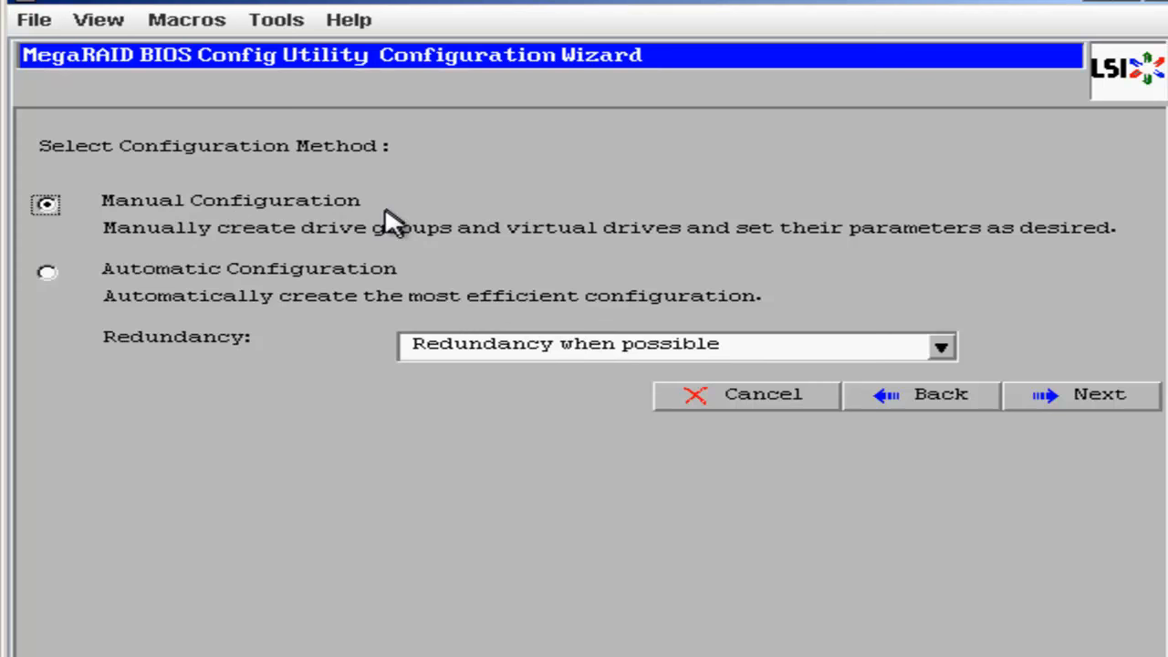
pyautogui.moveTo(1050, 401)
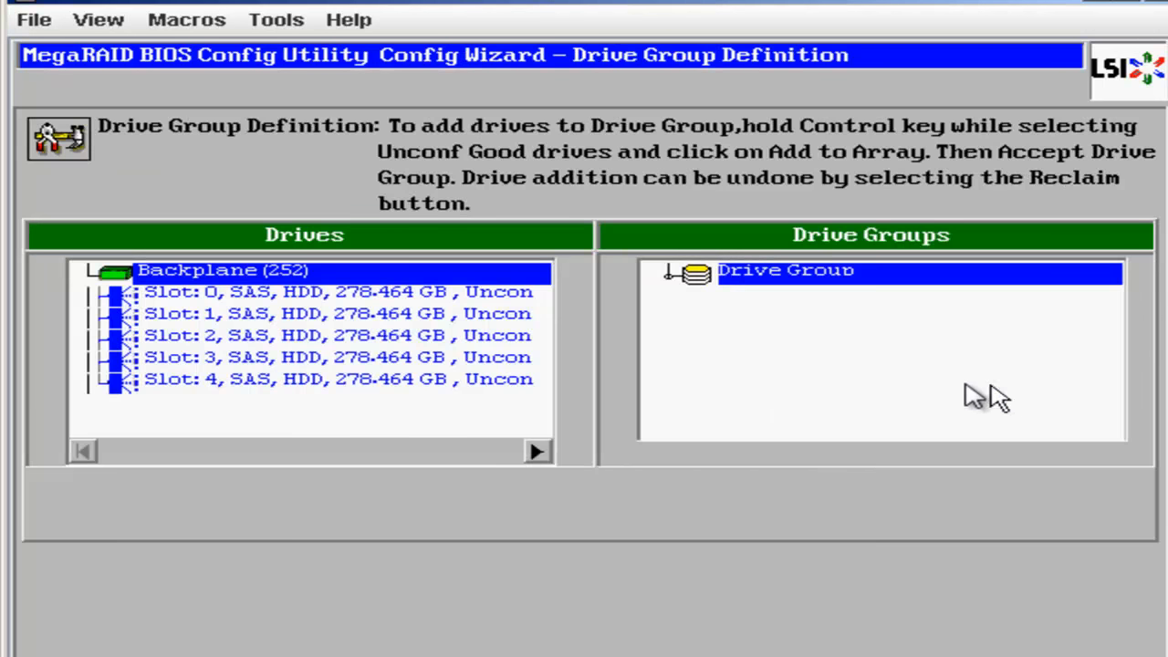
pyautogui.click(338, 291)
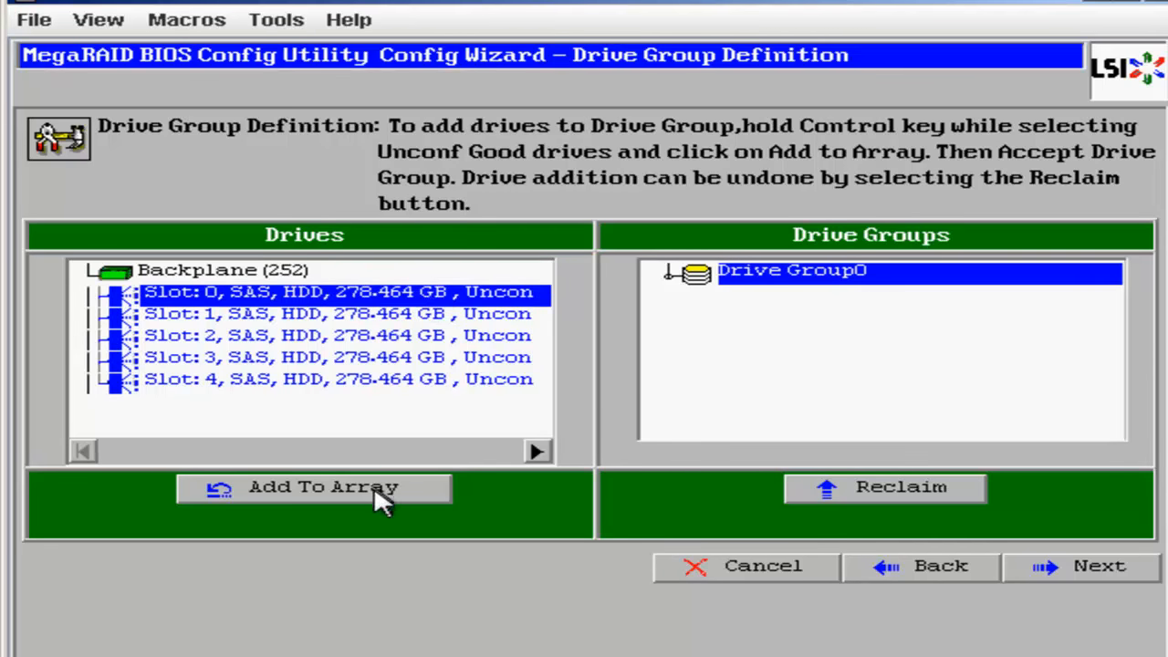
pyautogui.click(323, 487)
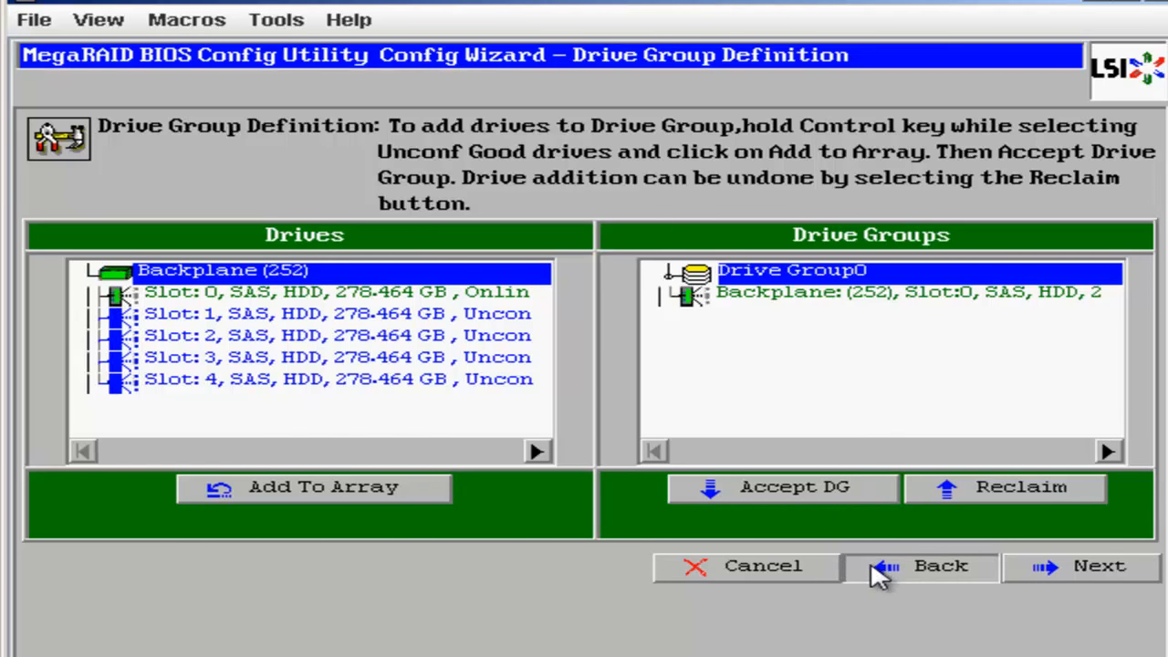
pyautogui.click(917, 566)
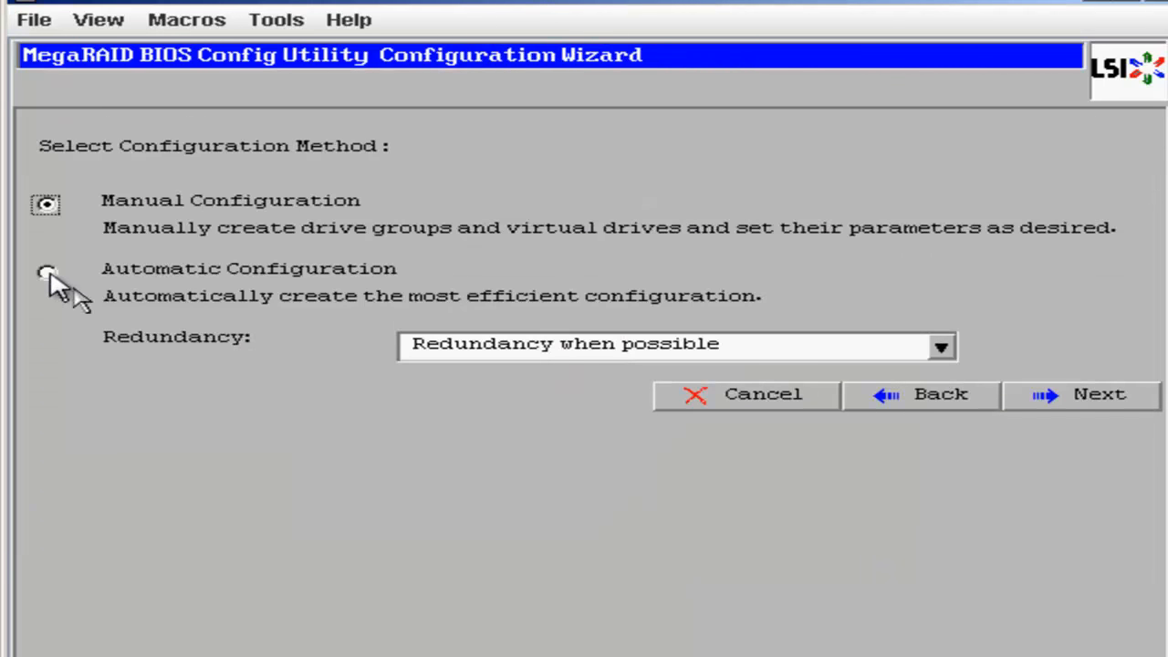
# Choose Automatic Configuration with Redundancy when possible and continue to the preview
pyautogui.click(46, 272)
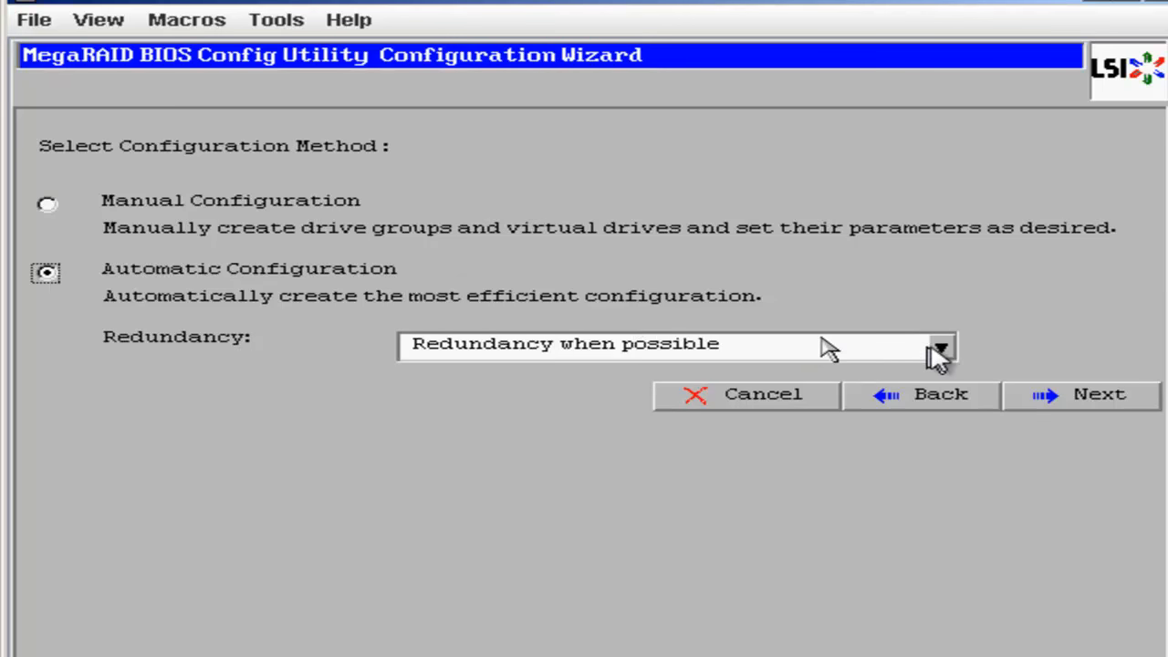
pyautogui.click(940, 345)
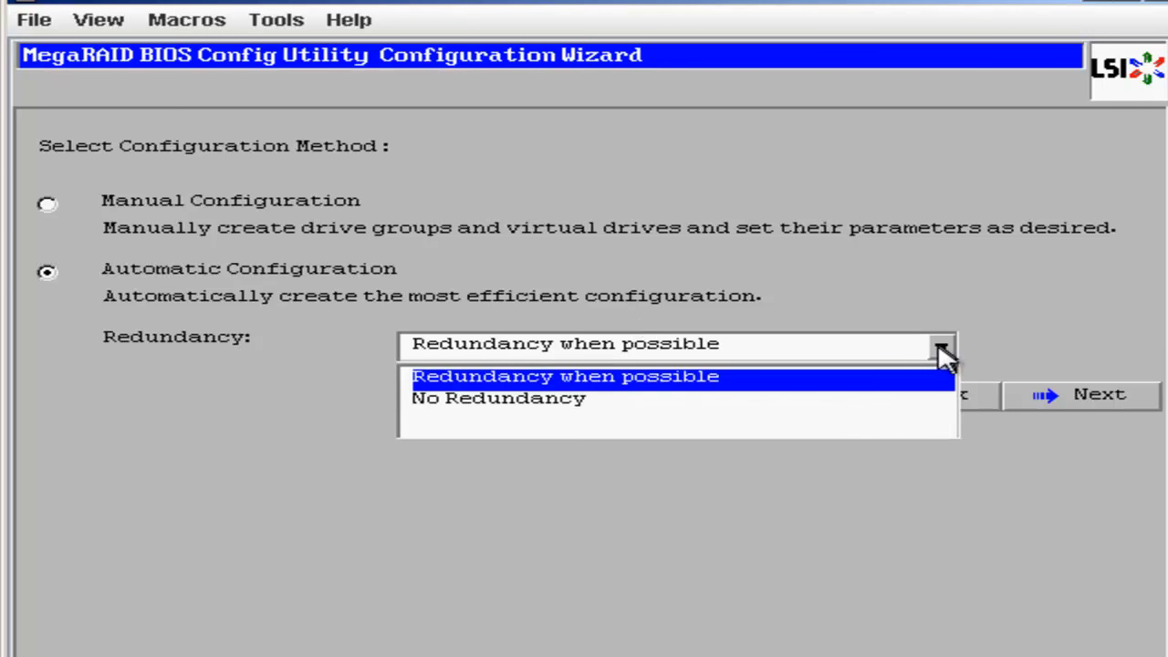
pyautogui.moveTo(1091, 406)
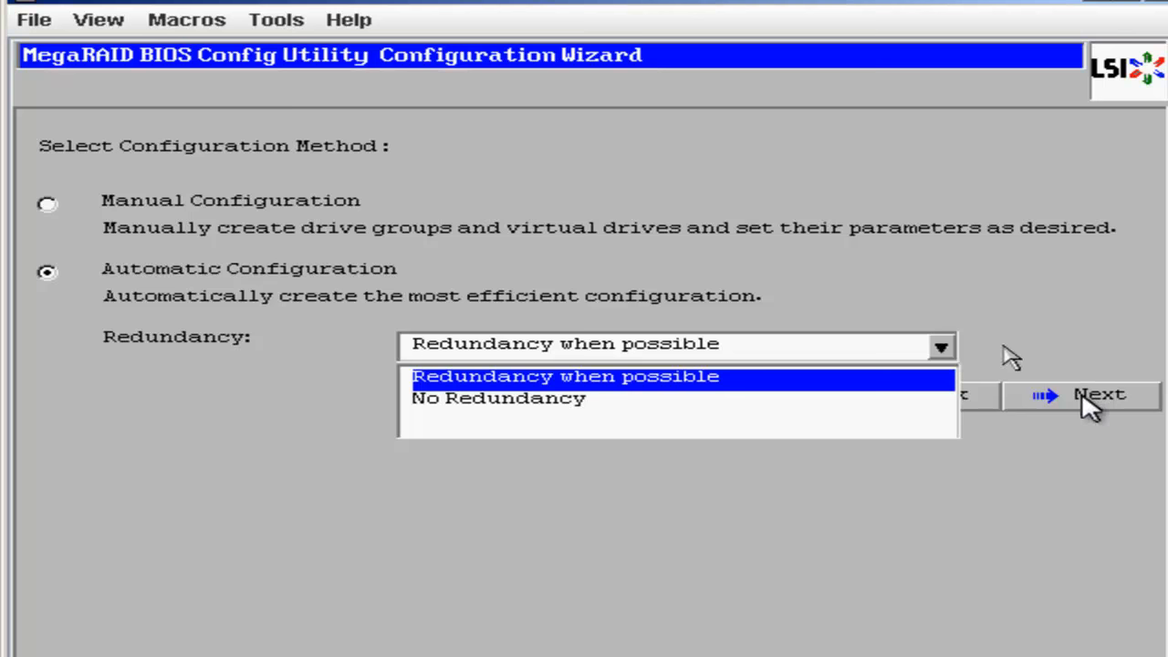
pyautogui.click(564, 376)
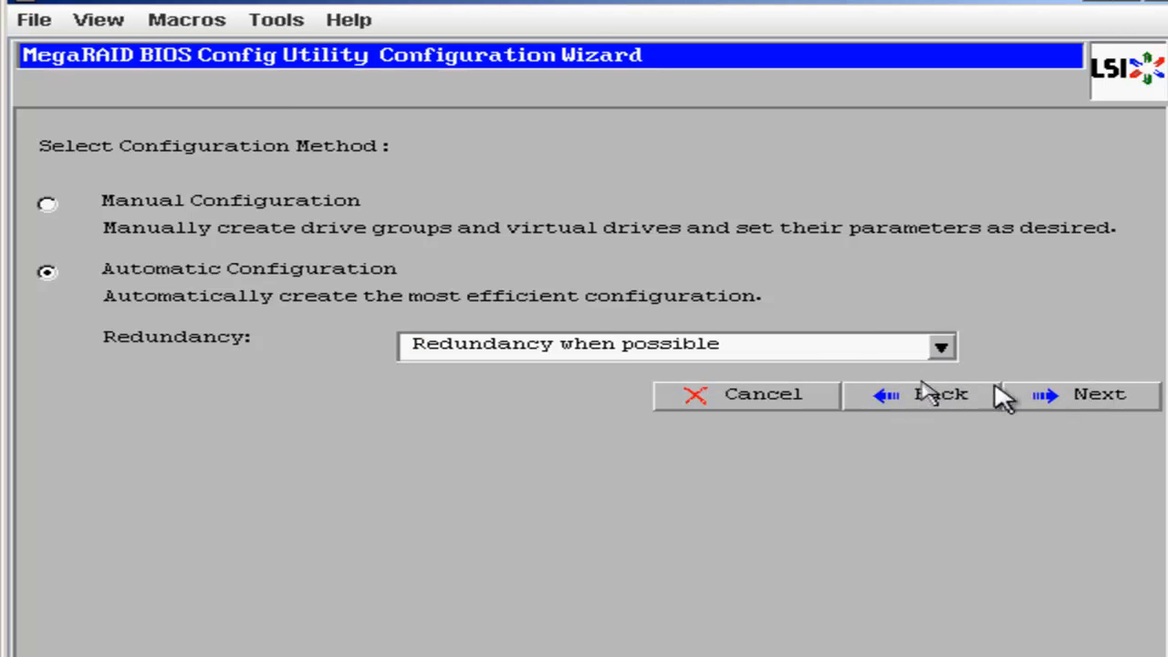
pyautogui.click(1098, 393)
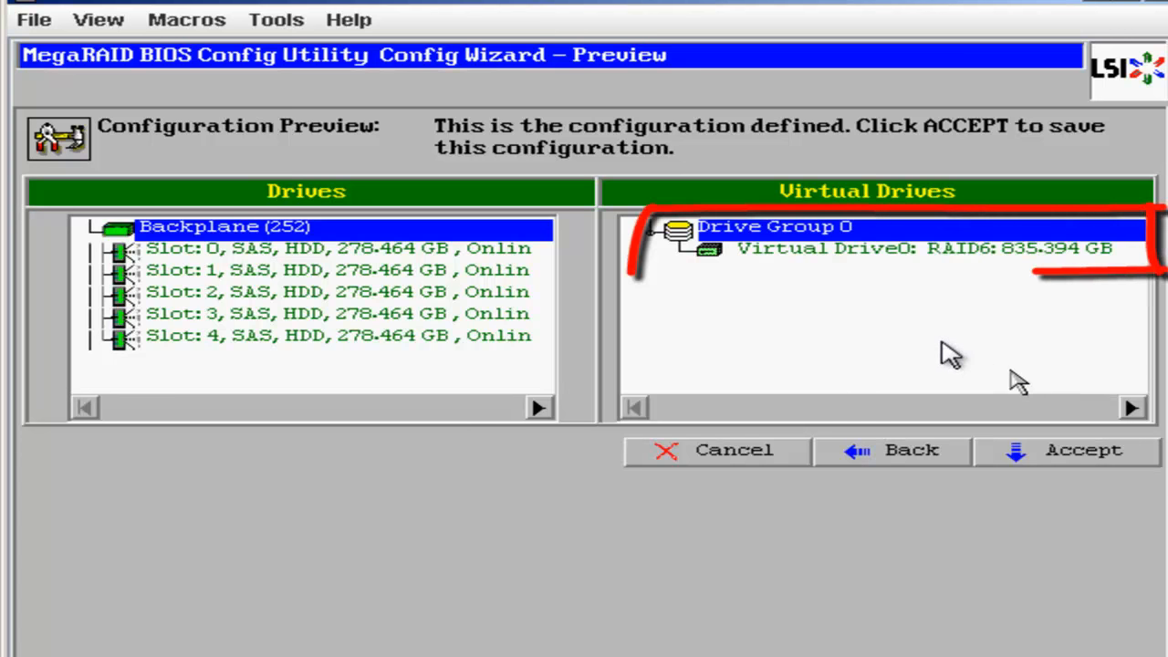
pyautogui.moveTo(821, 288)
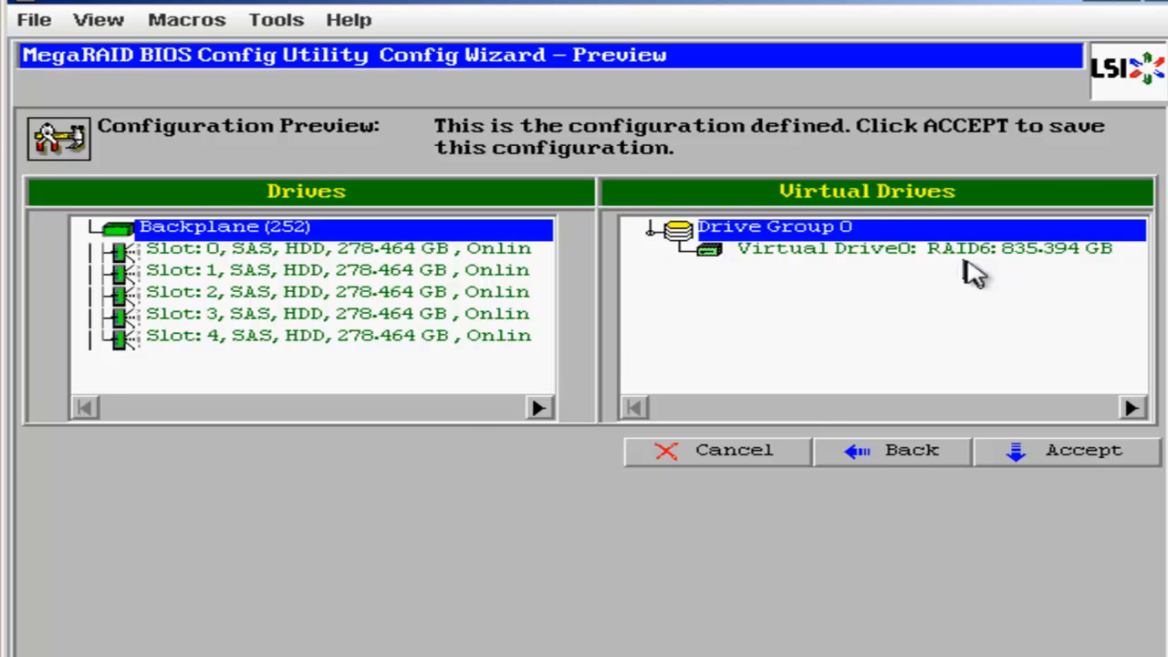
pyautogui.moveTo(1127, 392)
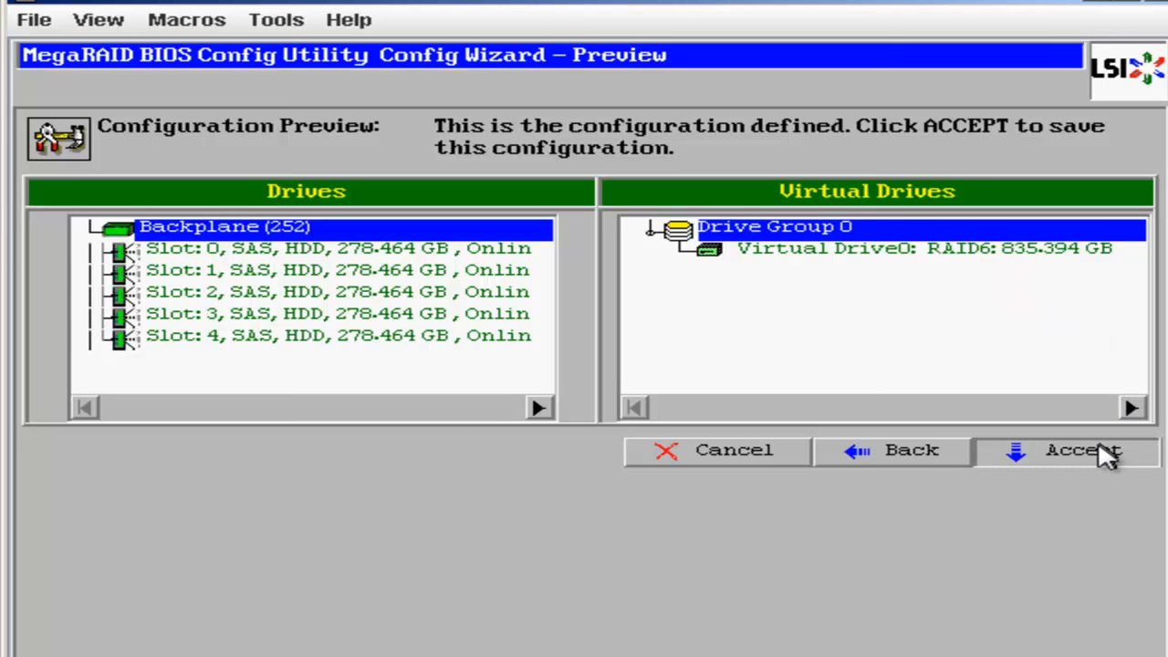
# Accept the RAID 6 preview, confirm saving, and agree to initialize the virtual drive
pyautogui.click(1082, 450)
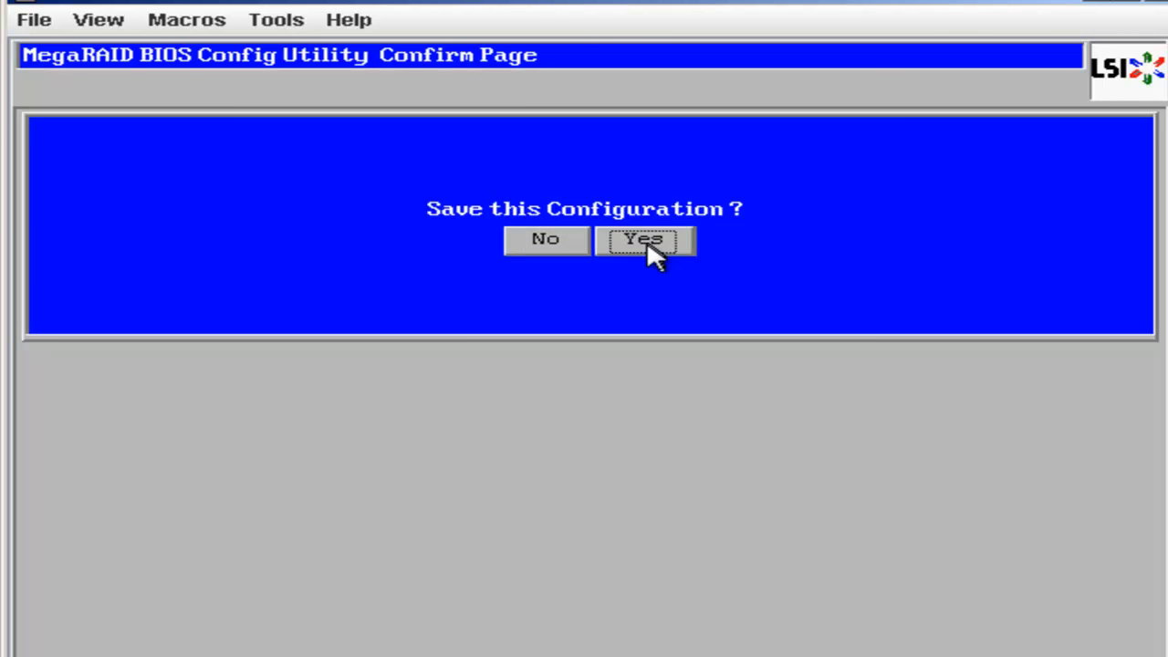
pyautogui.click(645, 239)
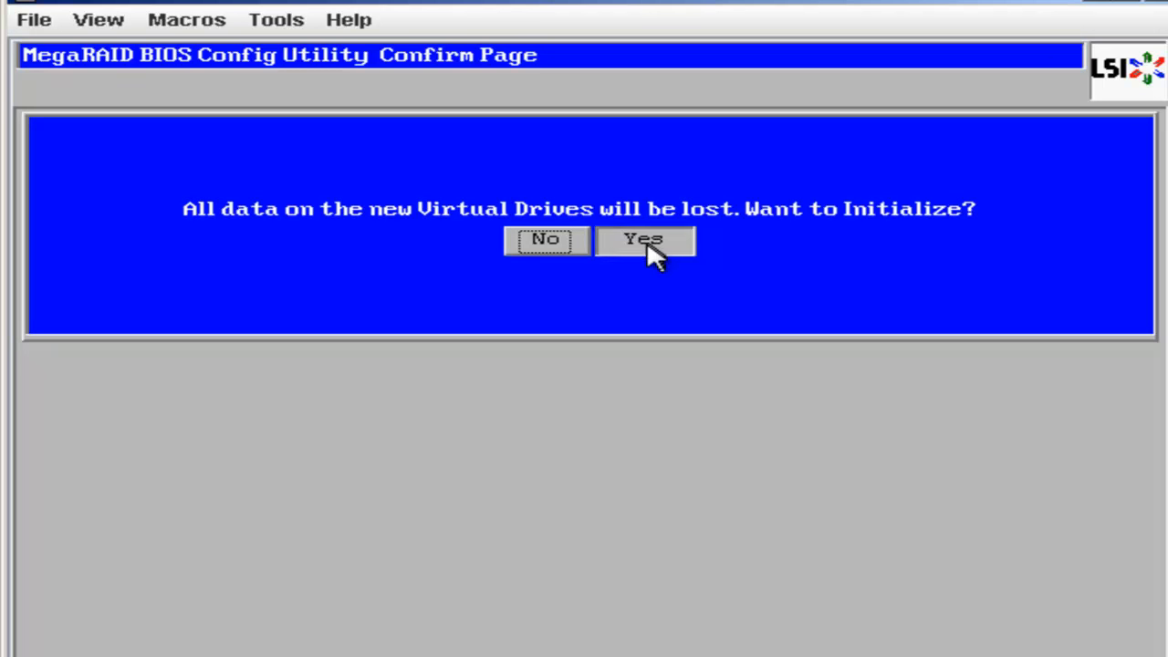
pyautogui.click(644, 239)
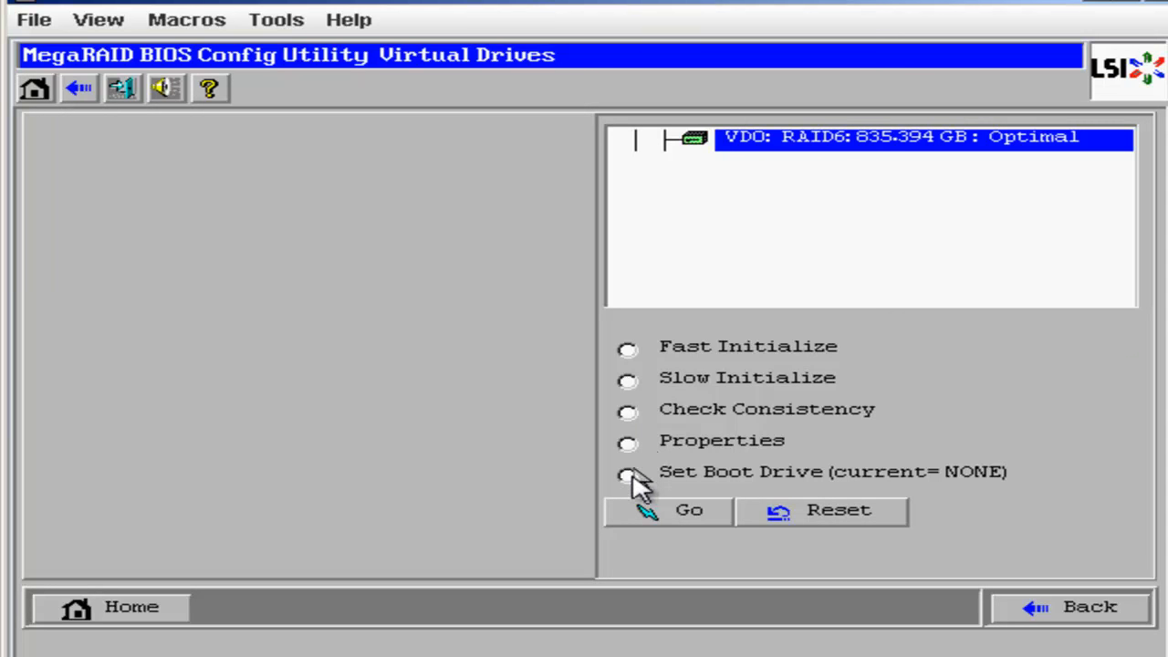
# Select Set Boot Drive for VD0 and apply it with Go
pyautogui.click(628, 476)
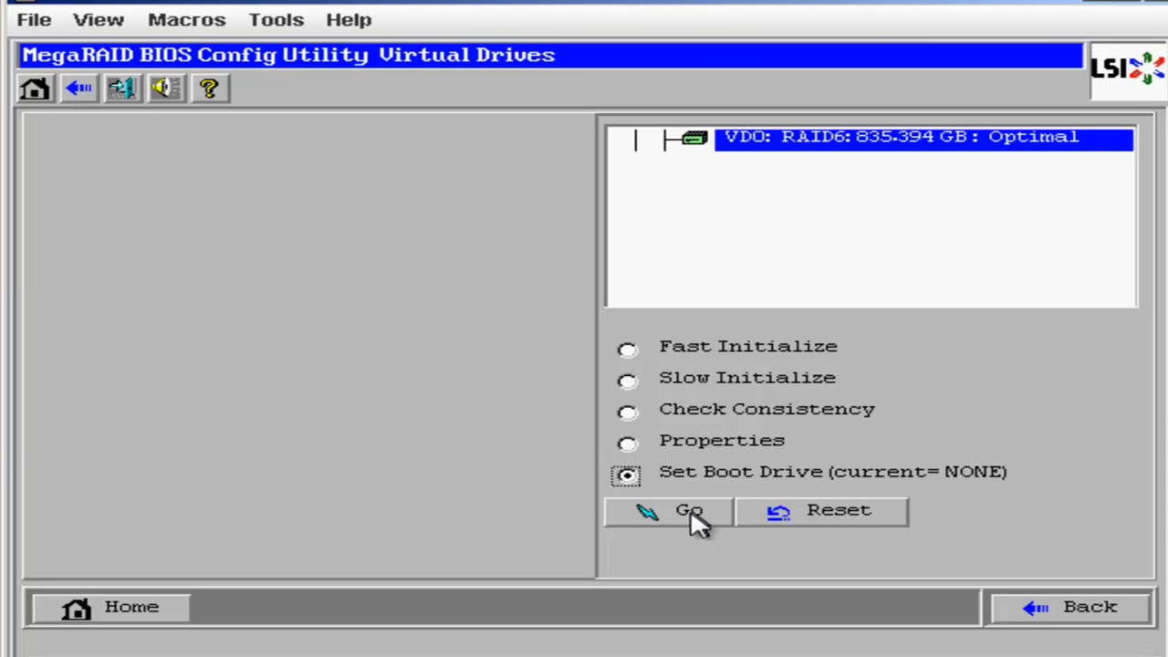
pyautogui.click(679, 510)
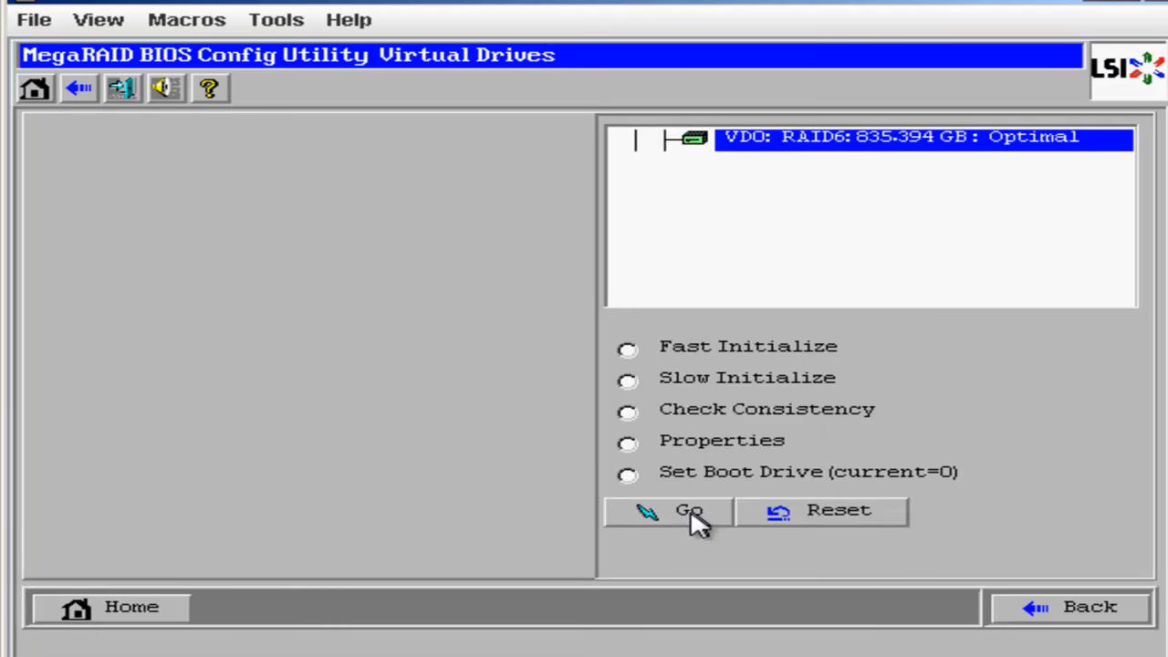
pyautogui.moveTo(173, 621)
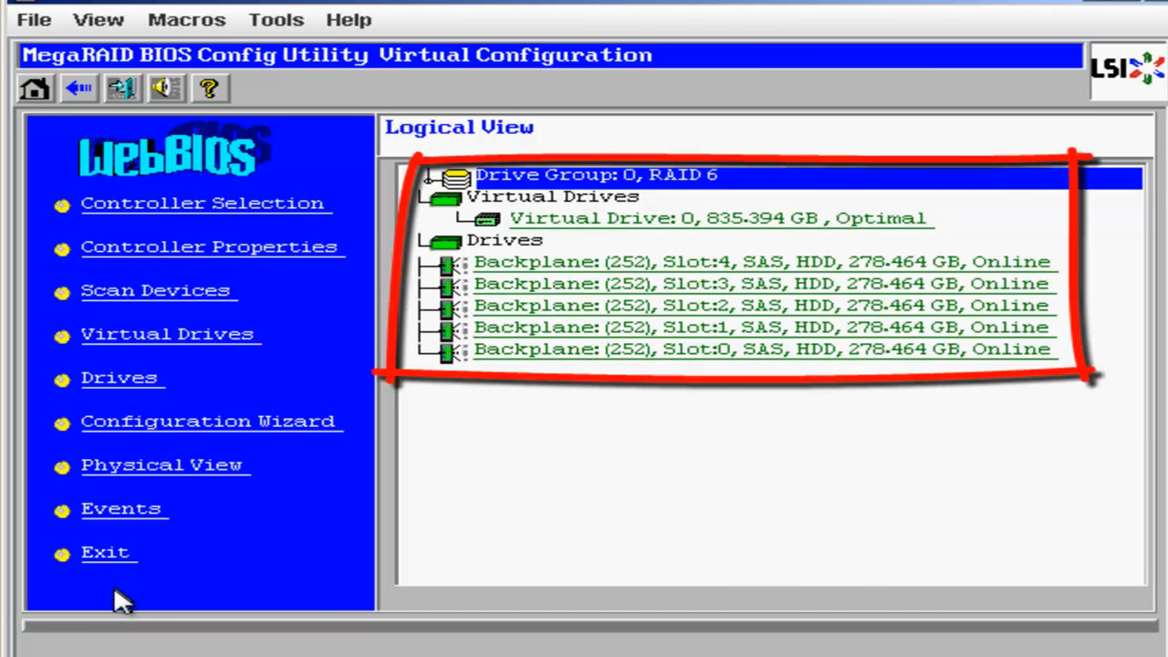
pyautogui.moveTo(174, 593)
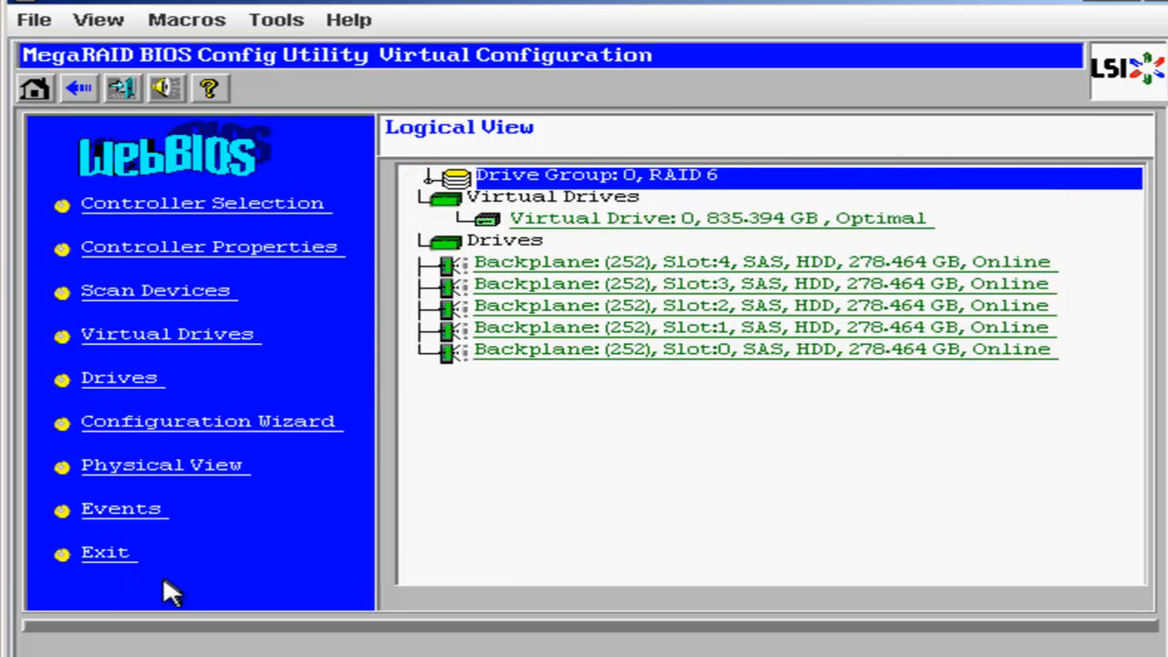
# Exit WebBIOS from the left menu and confirm with Yes
pyautogui.click(105, 552)
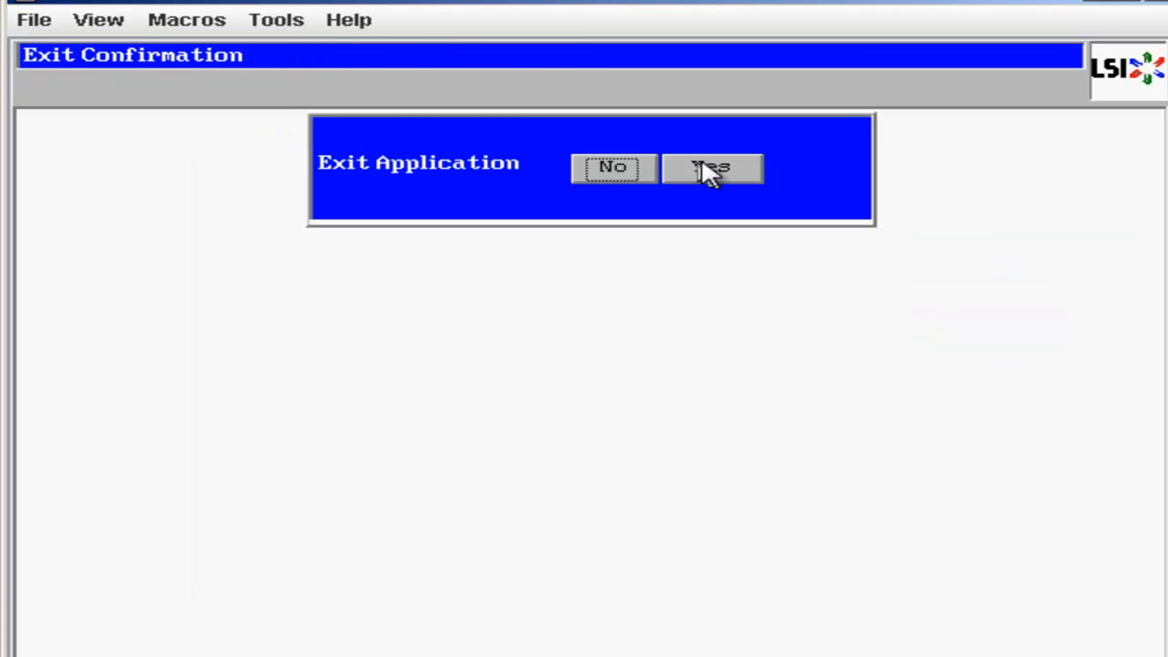
pyautogui.click(711, 169)
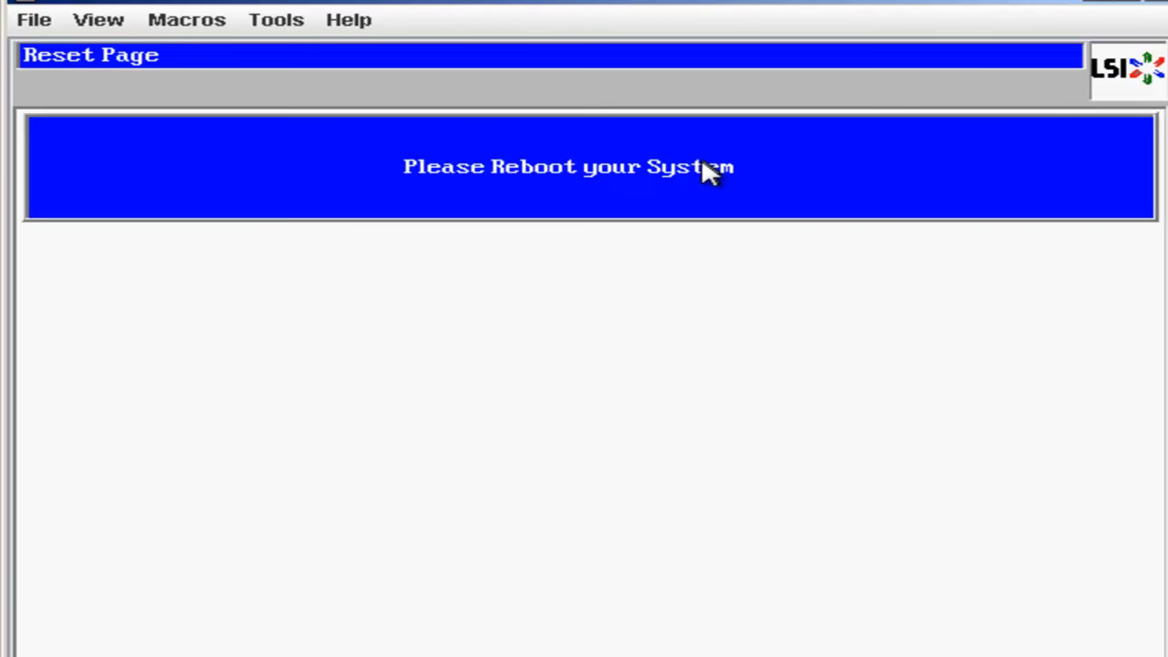
pyautogui.moveTo(287, 45)
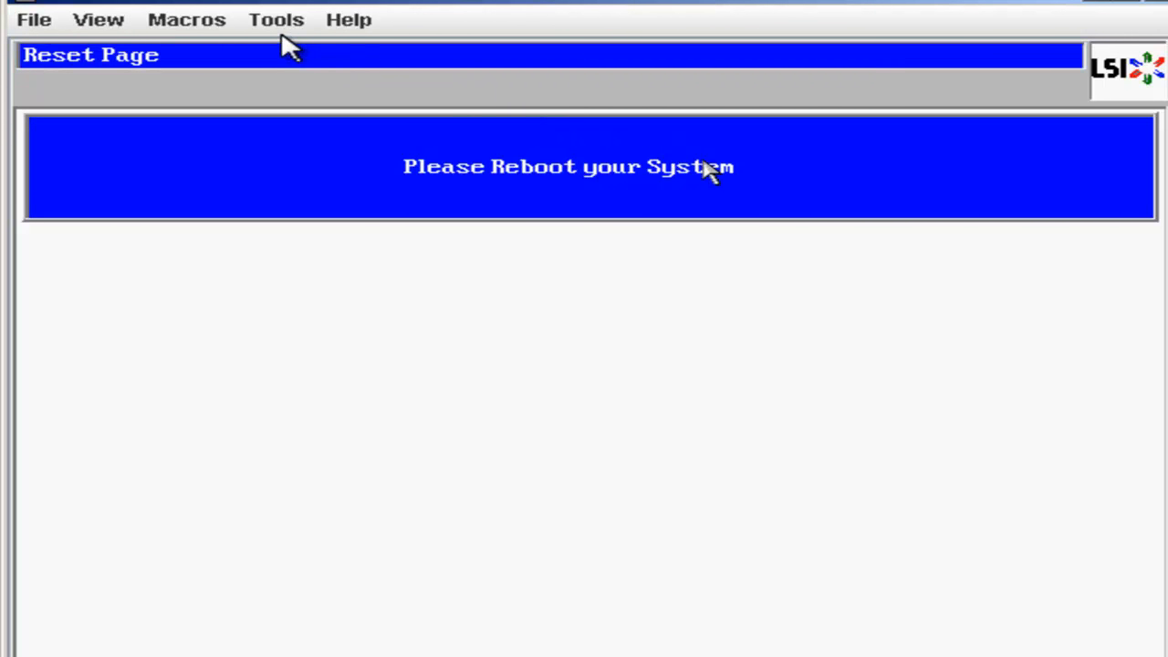
# Open the KVM console's Macros menu to send Ctrl-Alt-Del
pyautogui.click(186, 19)
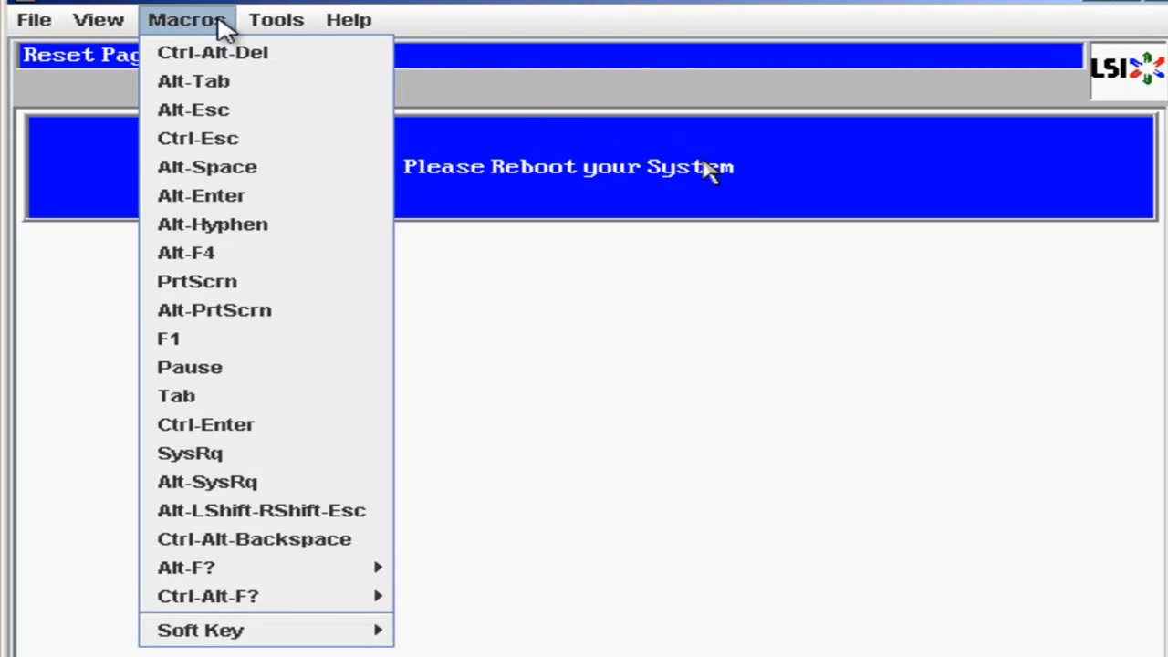
pyautogui.moveTo(232, 53)
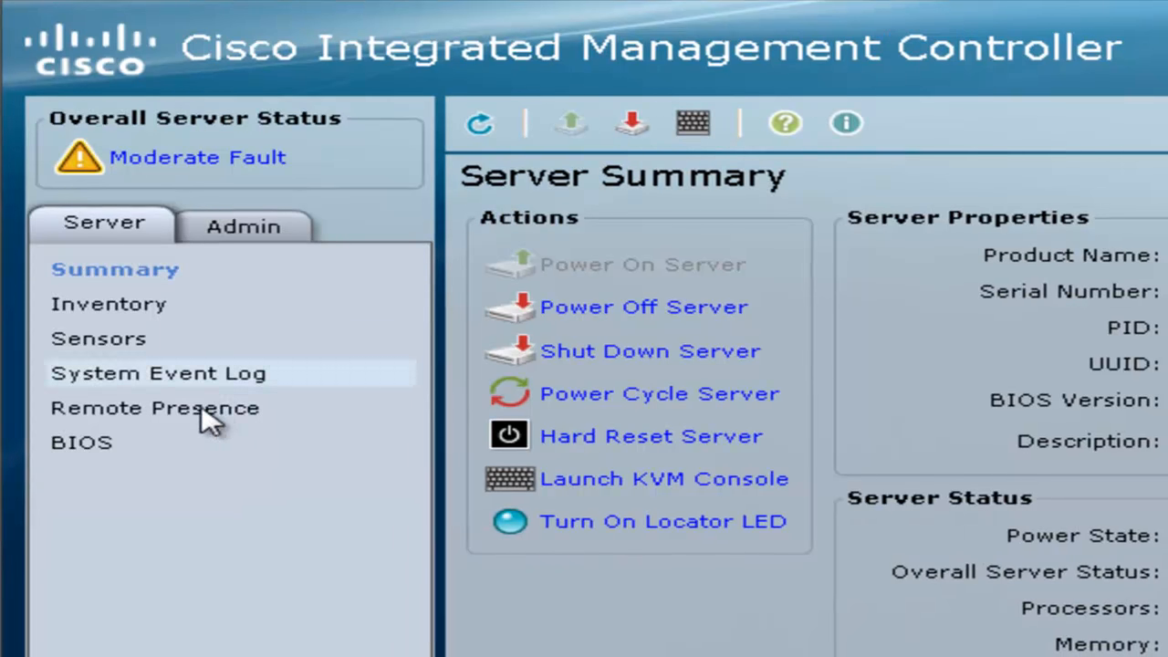
# Enable virtual media under Remote Presence > Virtual Media in CIMC
pyautogui.click(154, 408)
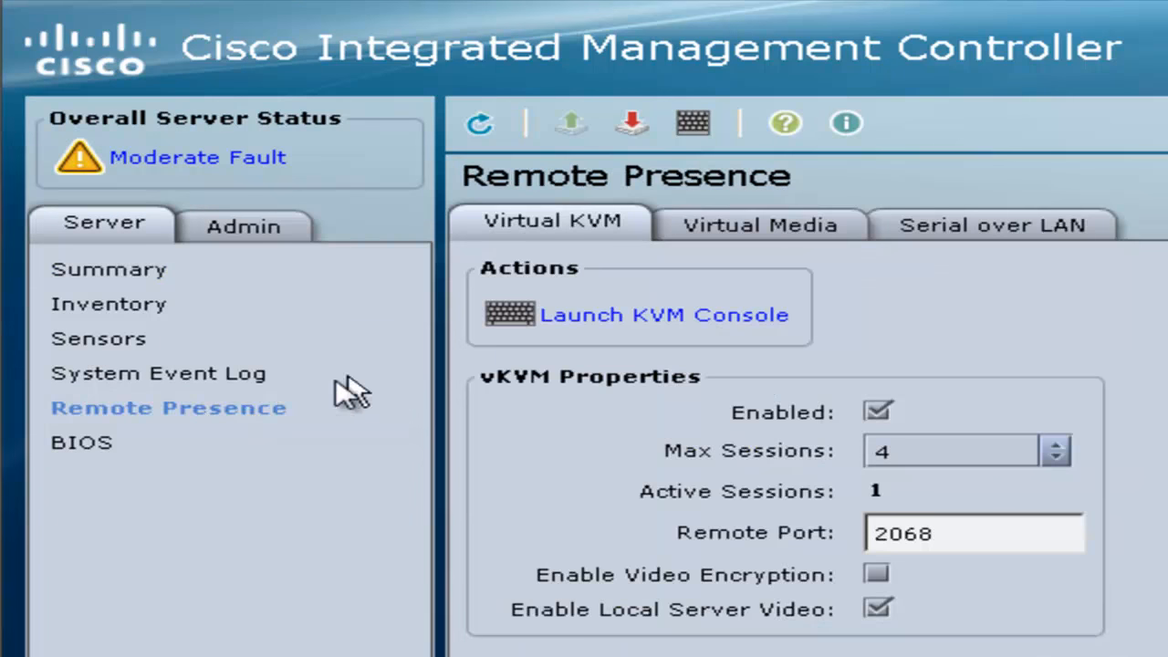
pyautogui.click(759, 223)
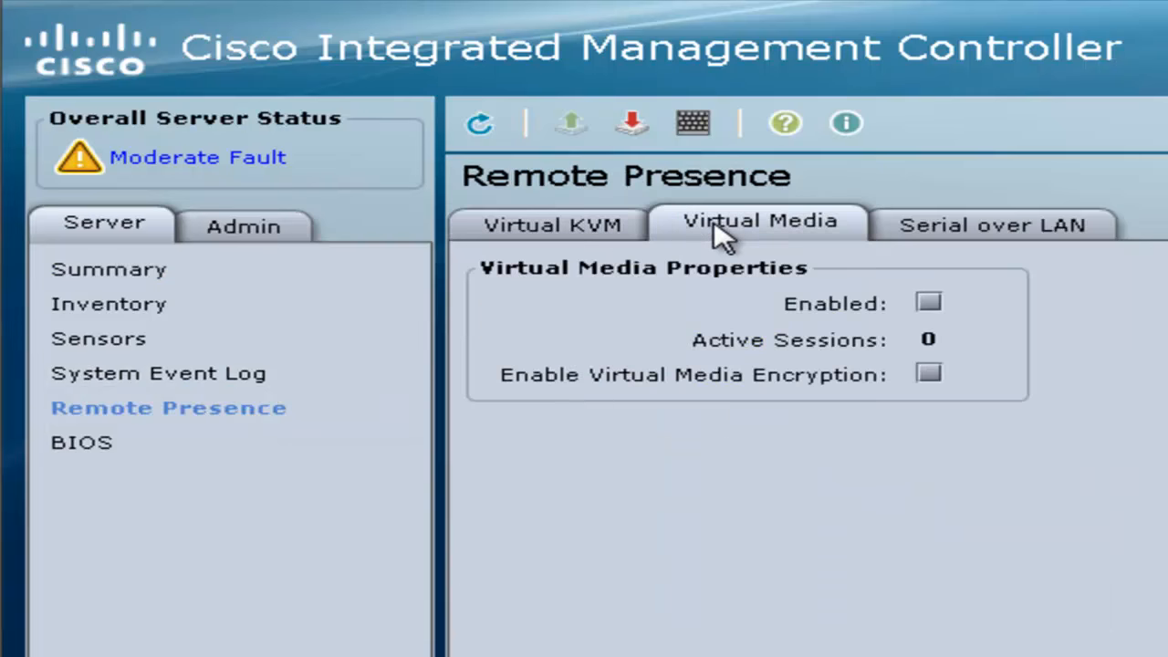
pyautogui.click(928, 303)
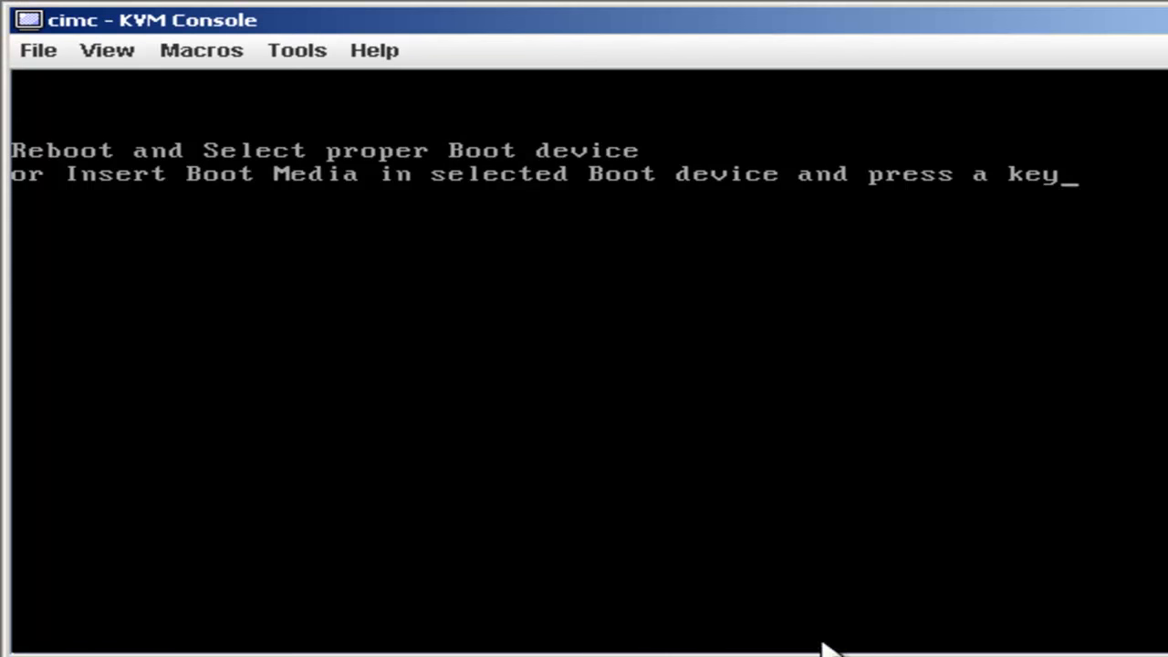
# Launch a Virtual Media session from the KVM Console Tools menu
pyautogui.click(296, 50)
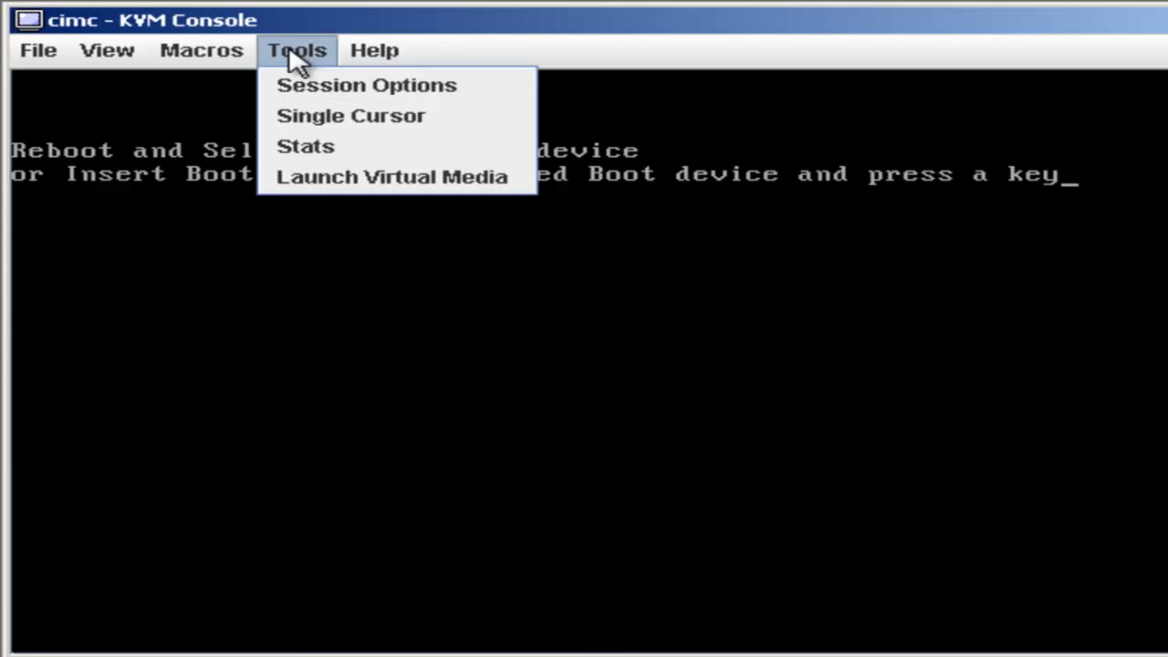
pyautogui.moveTo(315, 177)
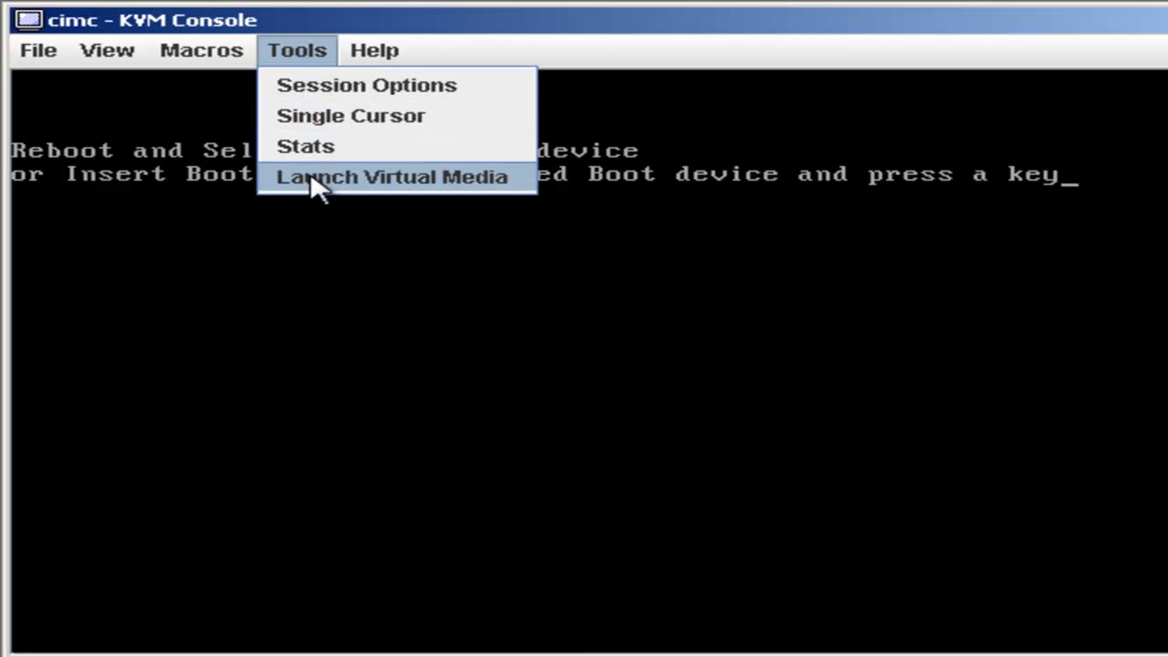
pyautogui.click(392, 177)
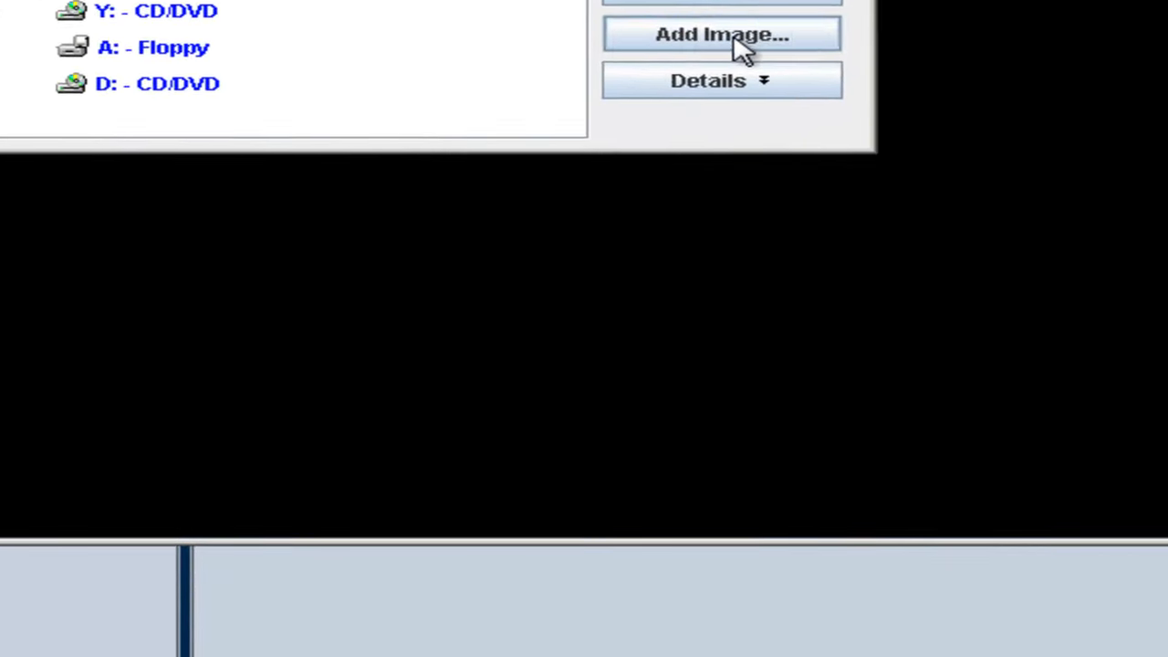
# Add the VMware-VMvisor-Installer ISO from SharedFiles (Z:) as a virtual media image
pyautogui.click(721, 34)
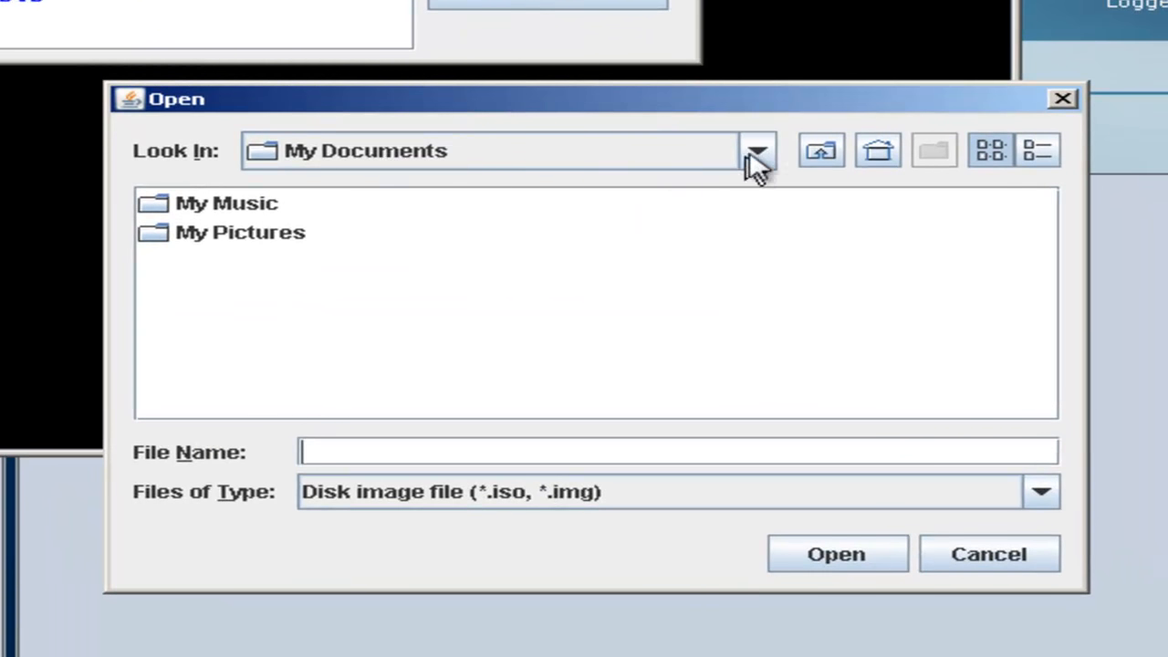
pyautogui.click(758, 150)
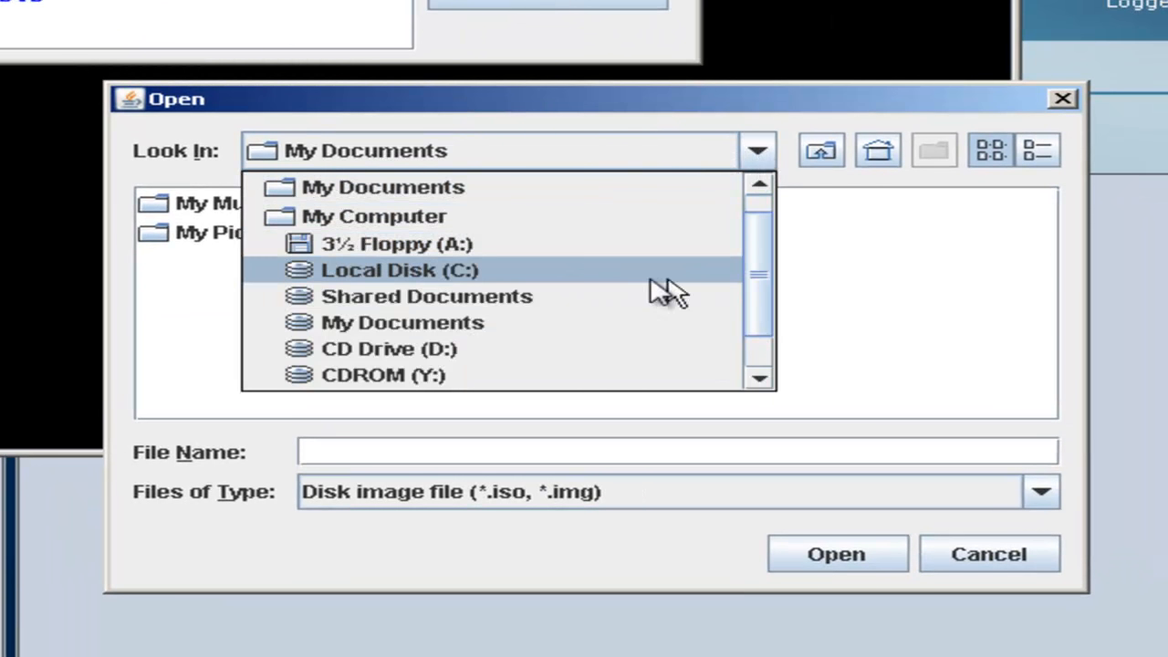
pyautogui.scroll(-3)
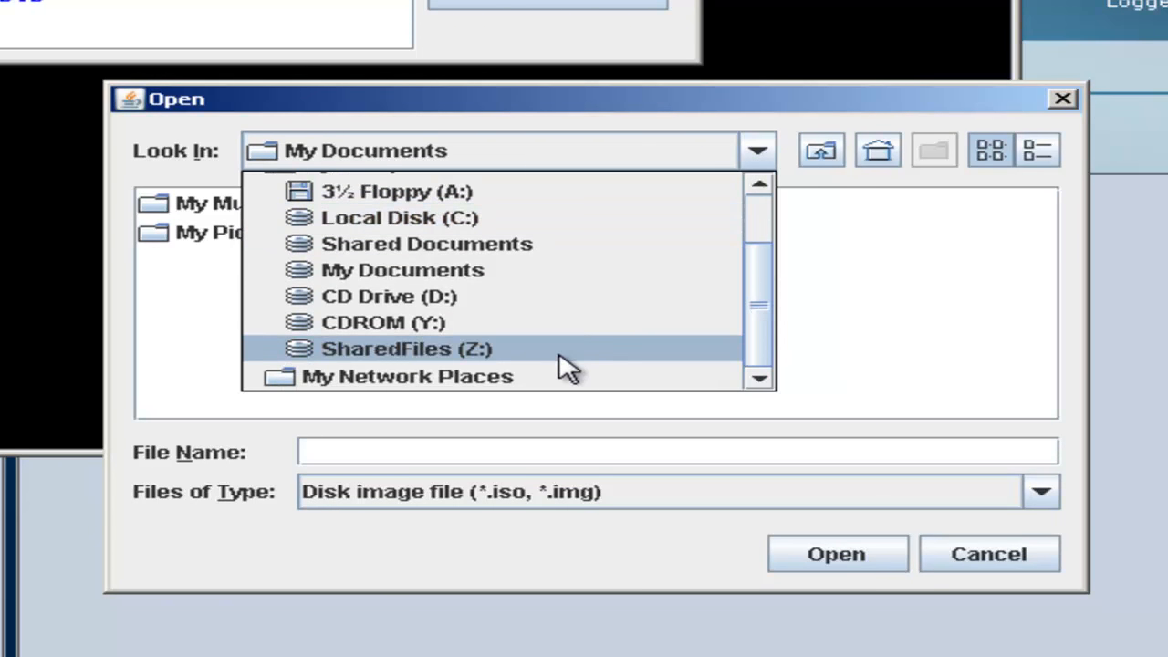
pyautogui.click(406, 349)
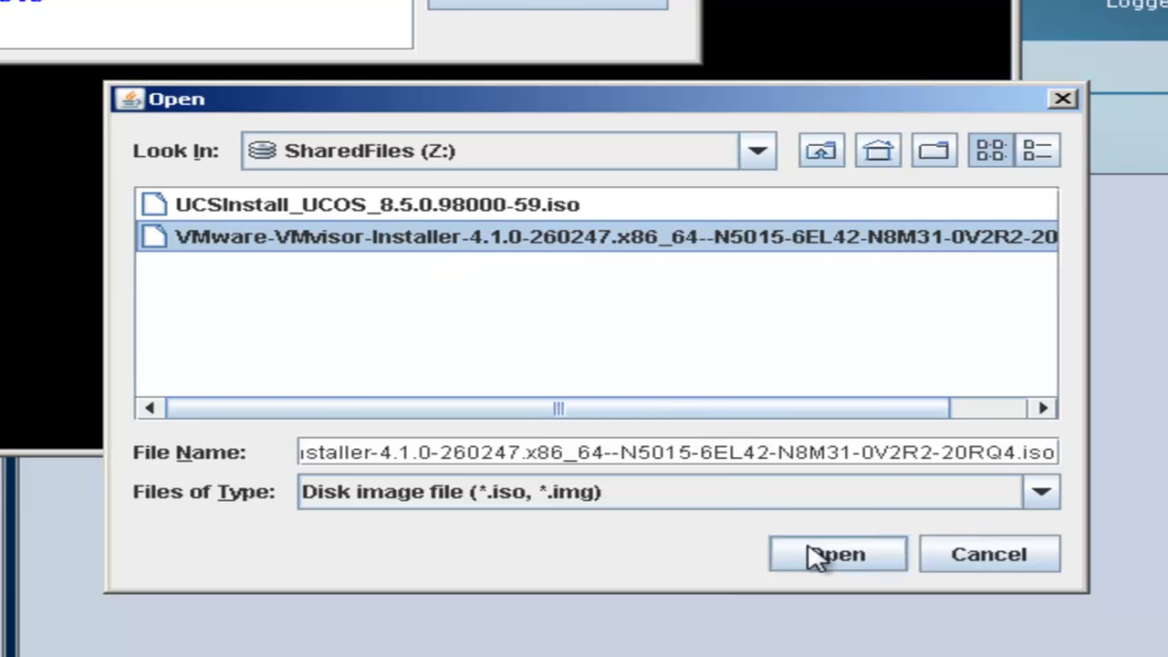
pyautogui.click(837, 554)
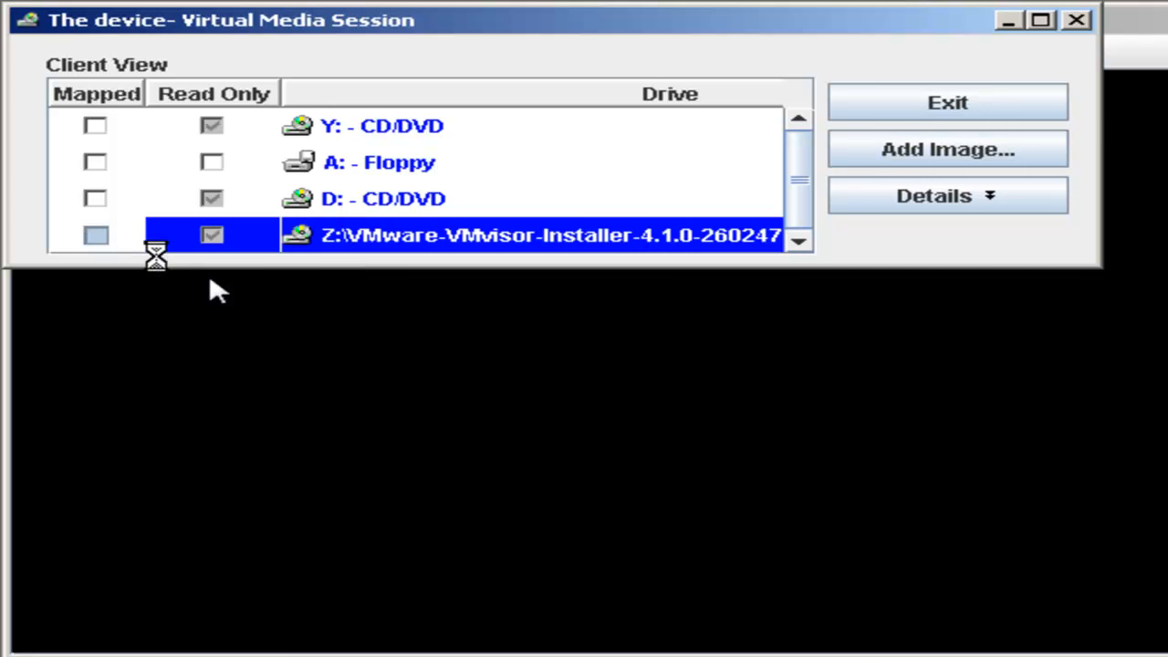
# Map the Z:\VMware-VMvisor-Installer image and go back to the KVM Console window
pyautogui.click(96, 234)
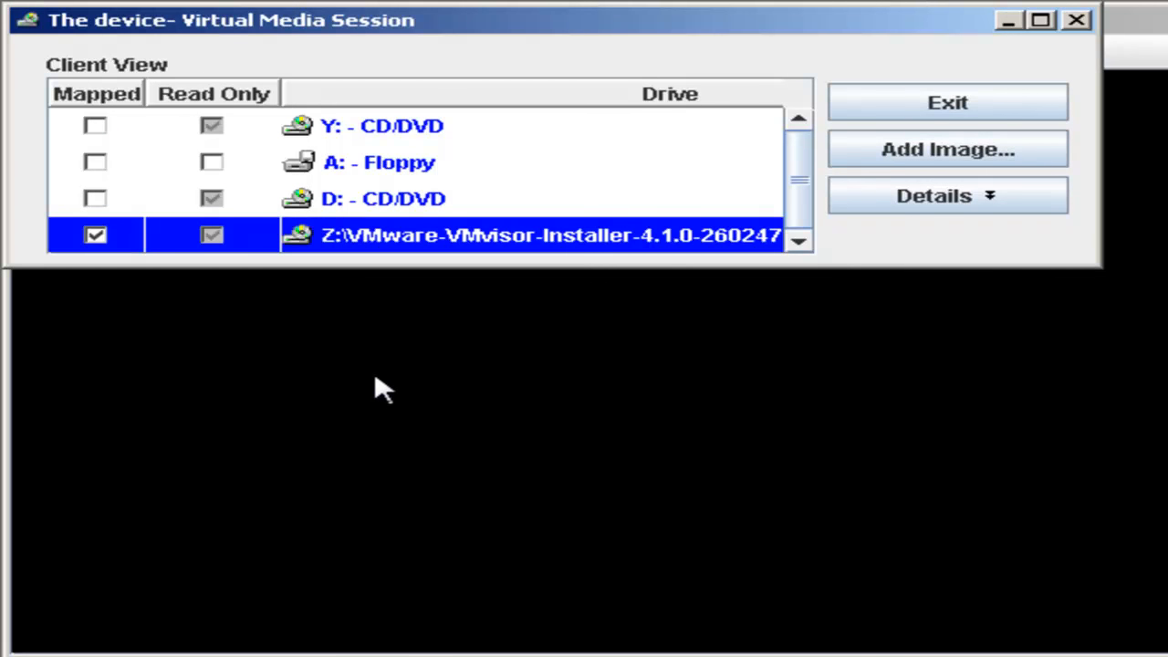
pyautogui.moveTo(940, 383)
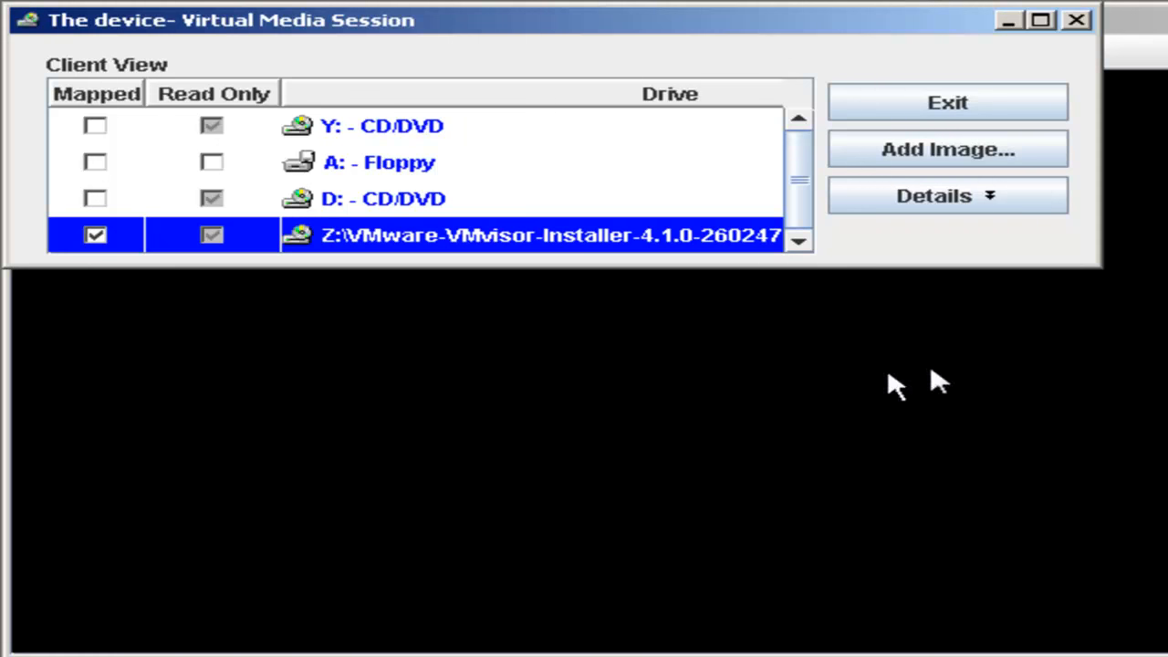
pyautogui.click(947, 102)
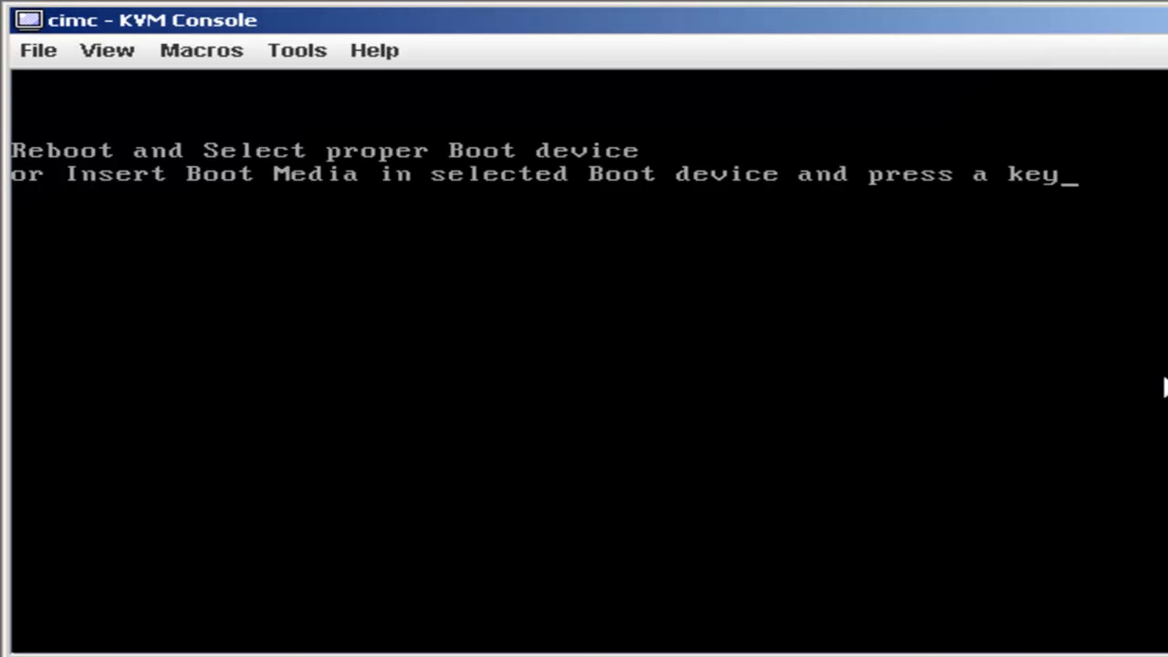
pyautogui.moveTo(748, 232)
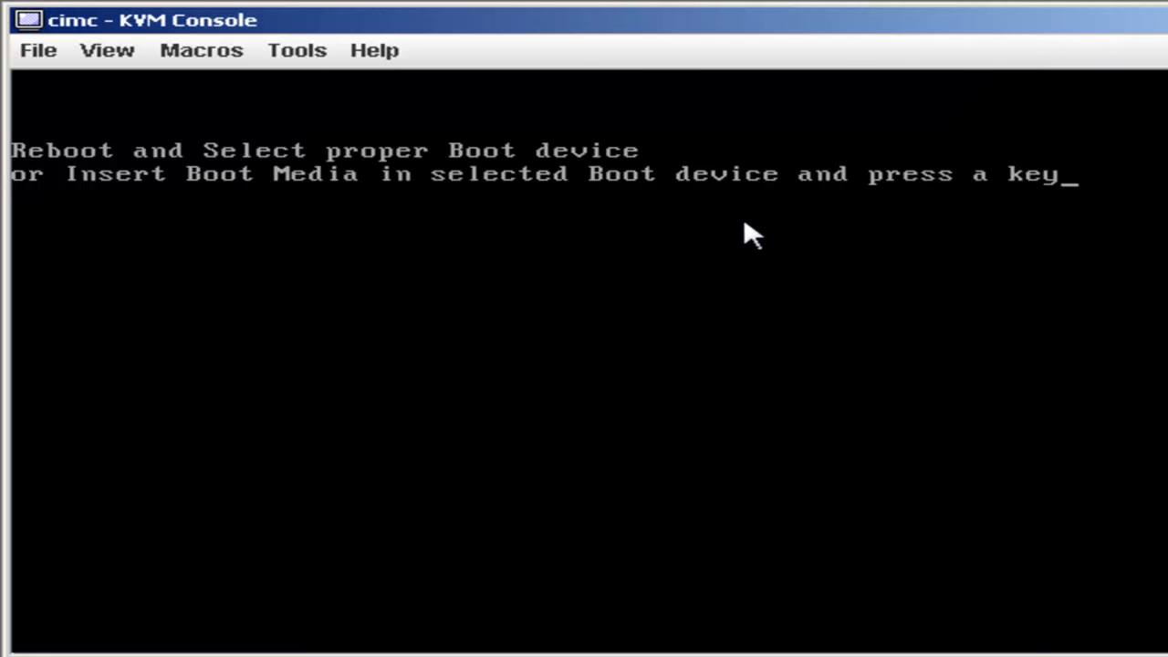